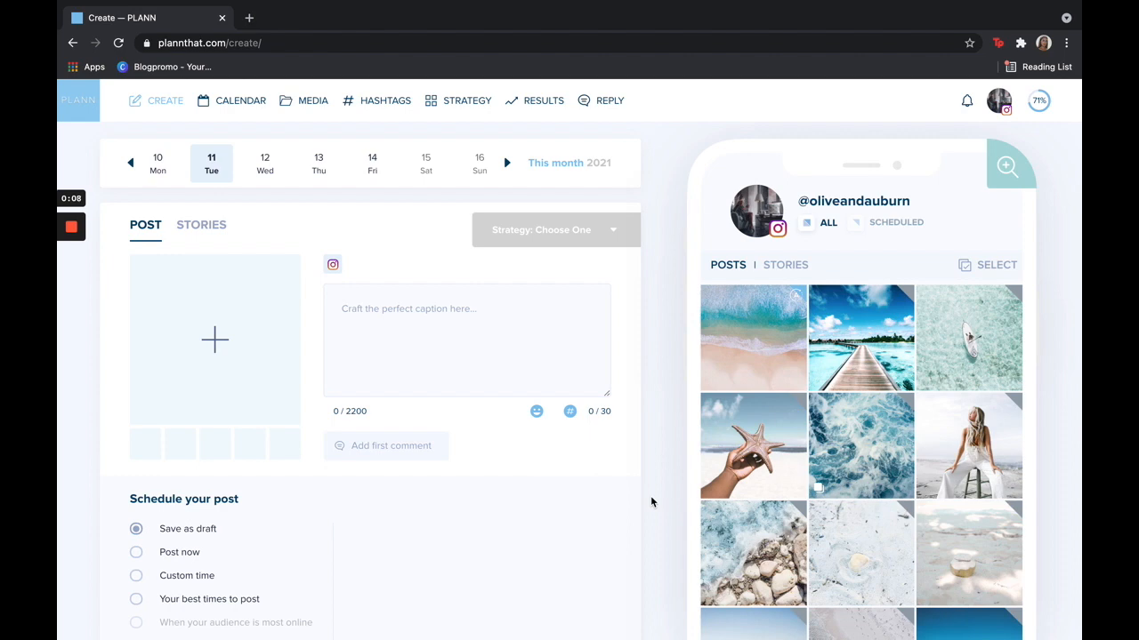
# Step: Launch the image editor from the beach photo thumbnail in the post draft
pyautogui.scroll(-3)
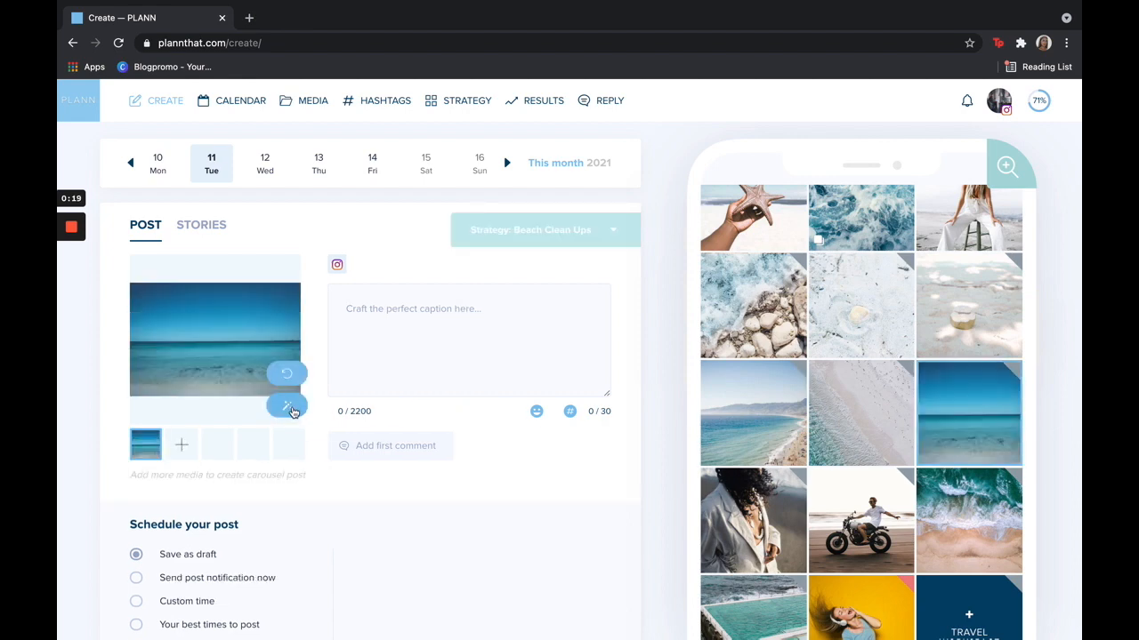
pyautogui.click(286, 406)
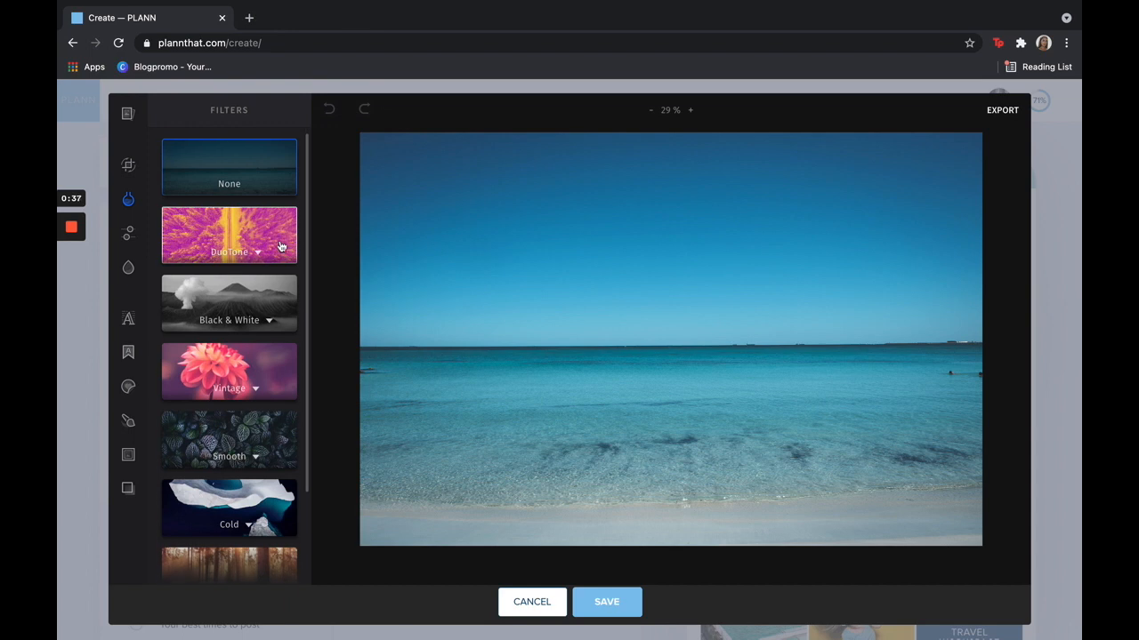
# Step: Try the Dusty black-and-white filter, sweeping its intensity from faint back to strong
pyautogui.scroll(-3)
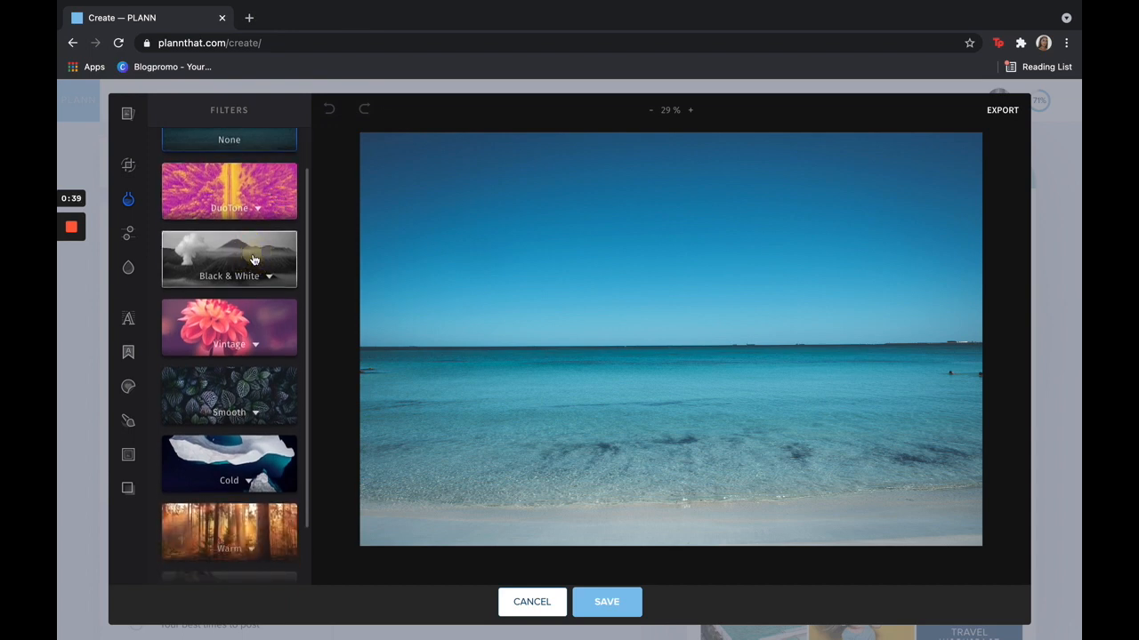
pyautogui.click(227, 260)
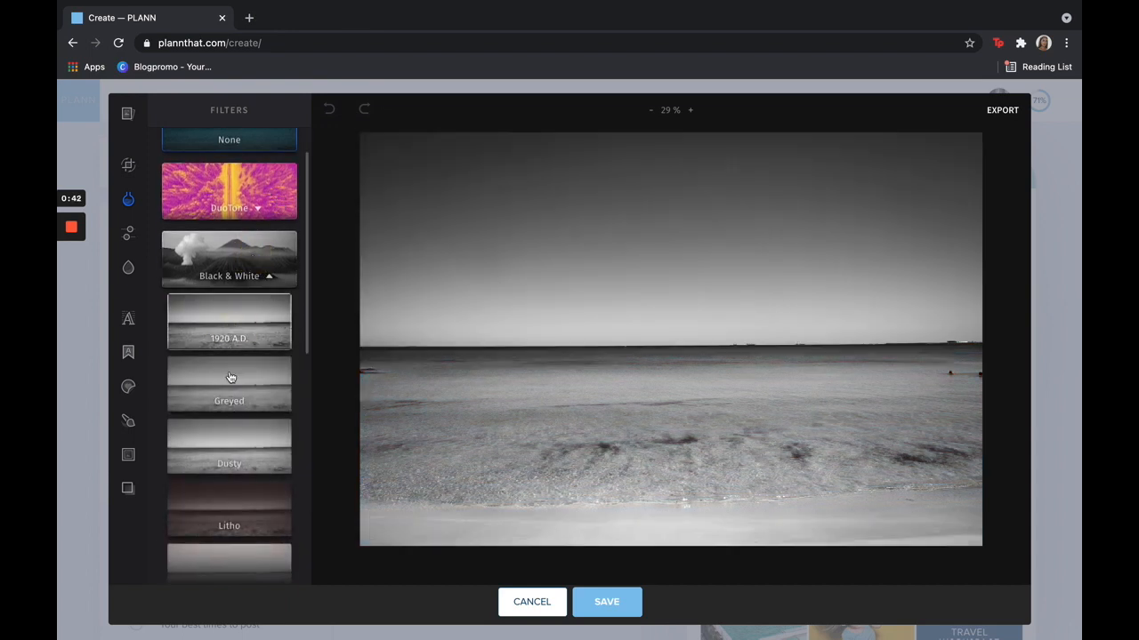
pyautogui.click(228, 382)
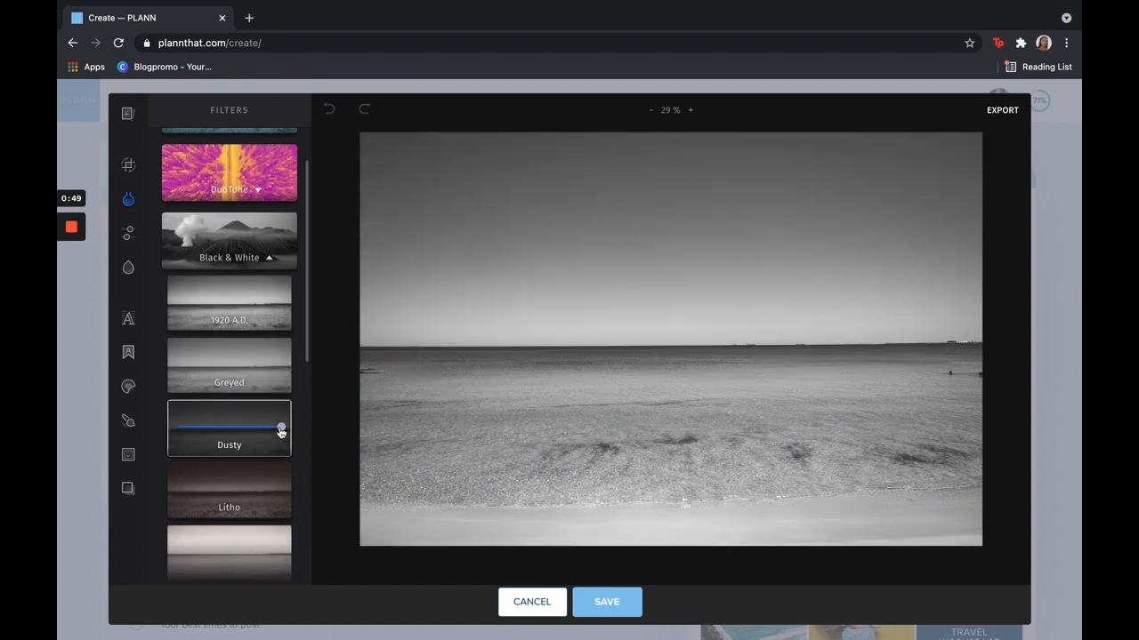
pyautogui.moveTo(281, 427); pyautogui.dragTo(258, 427)
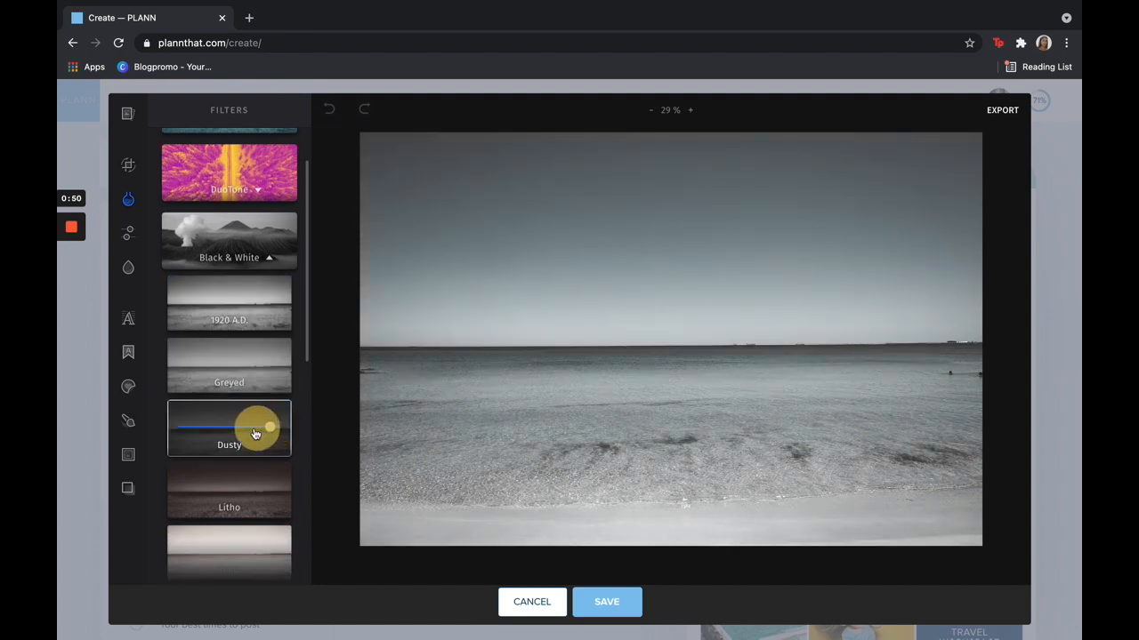
pyautogui.moveTo(258, 427); pyautogui.dragTo(270, 427)
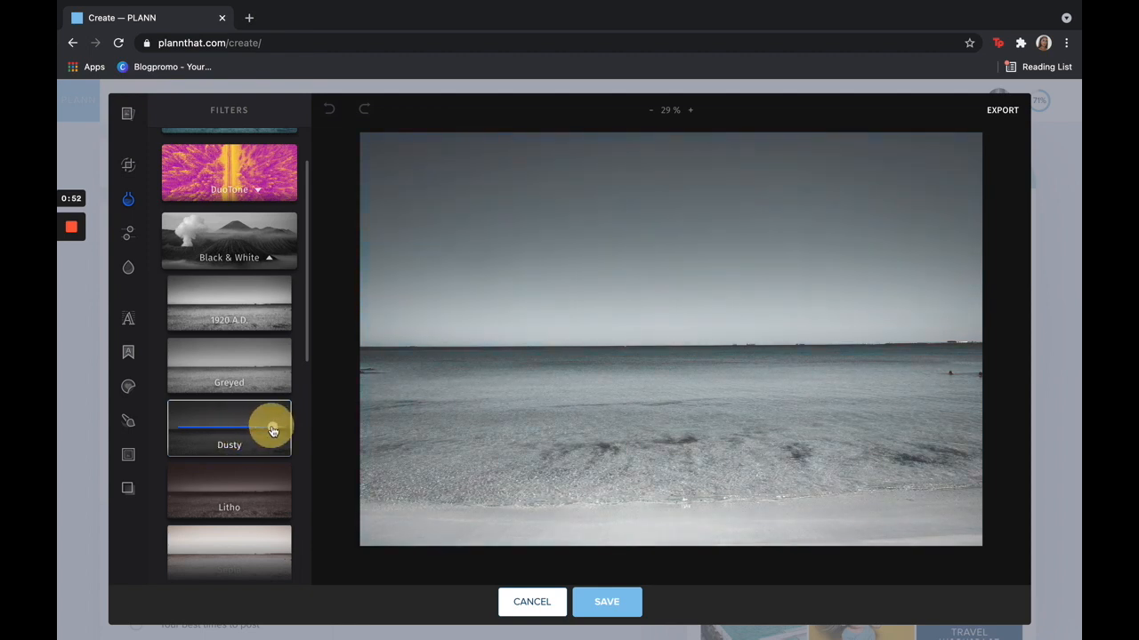
pyautogui.moveTo(274, 429); pyautogui.dragTo(224, 429)
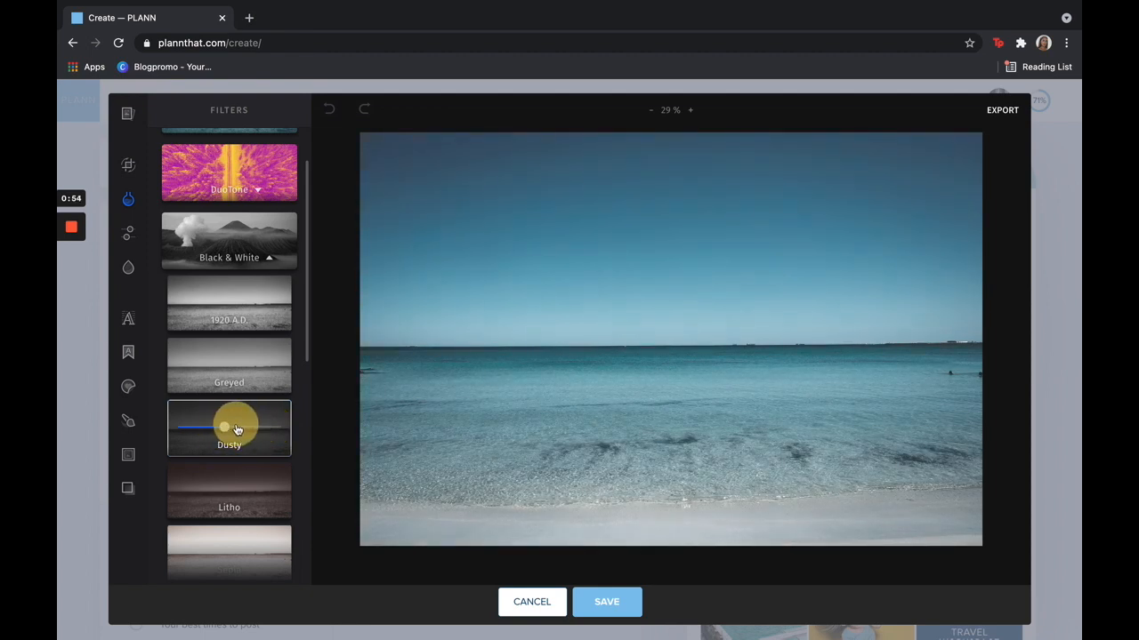
pyautogui.moveTo(224, 427); pyautogui.dragTo(267, 427)
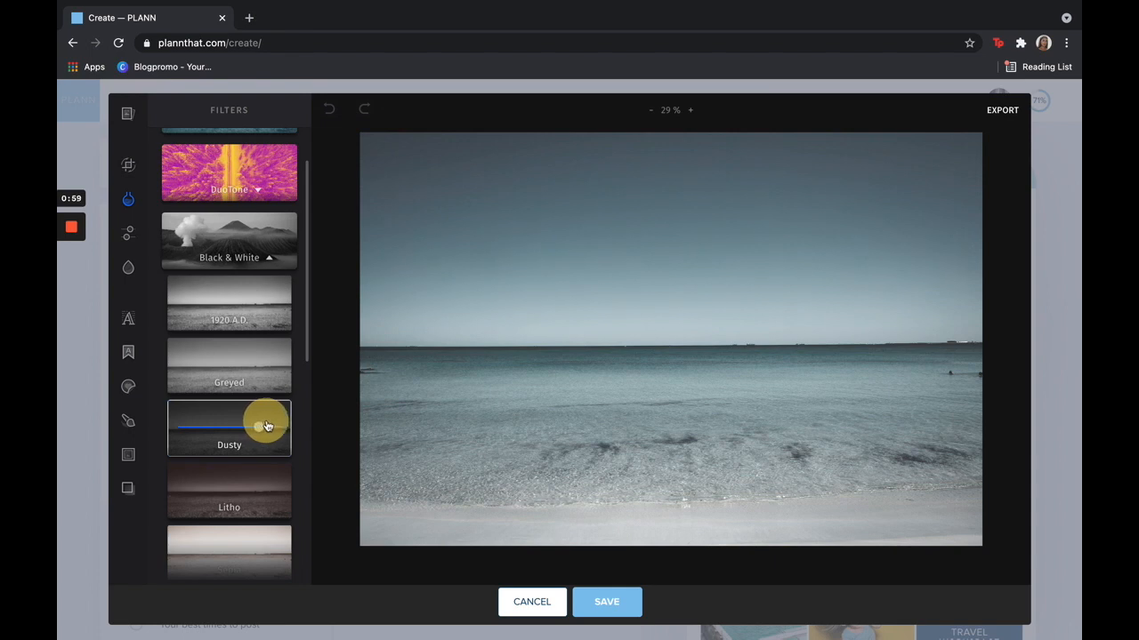
pyautogui.moveTo(257, 427); pyautogui.dragTo(281, 420)
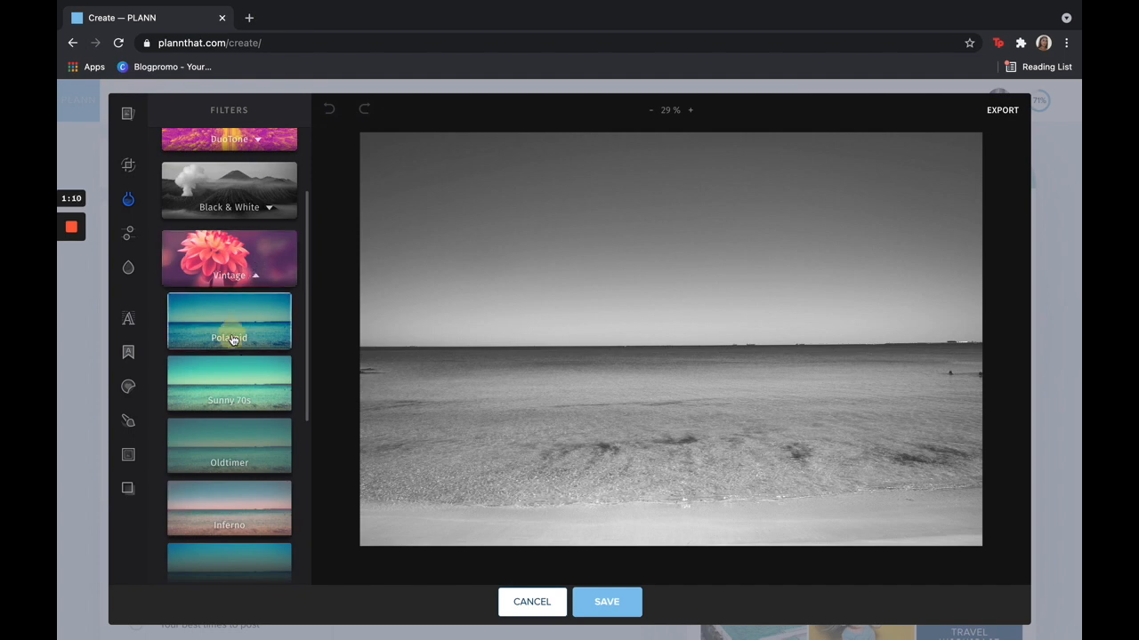
# Step: Apply the Polaroid filter from the Nature group at a low, subtle intensity
pyautogui.click(228, 320)
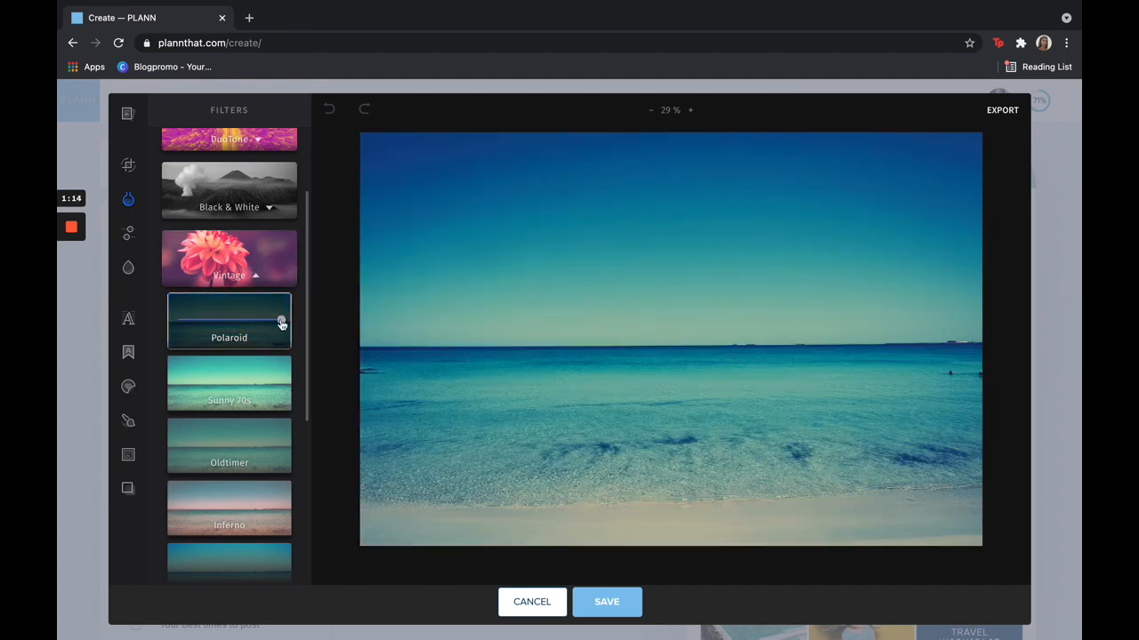
pyautogui.click(227, 321)
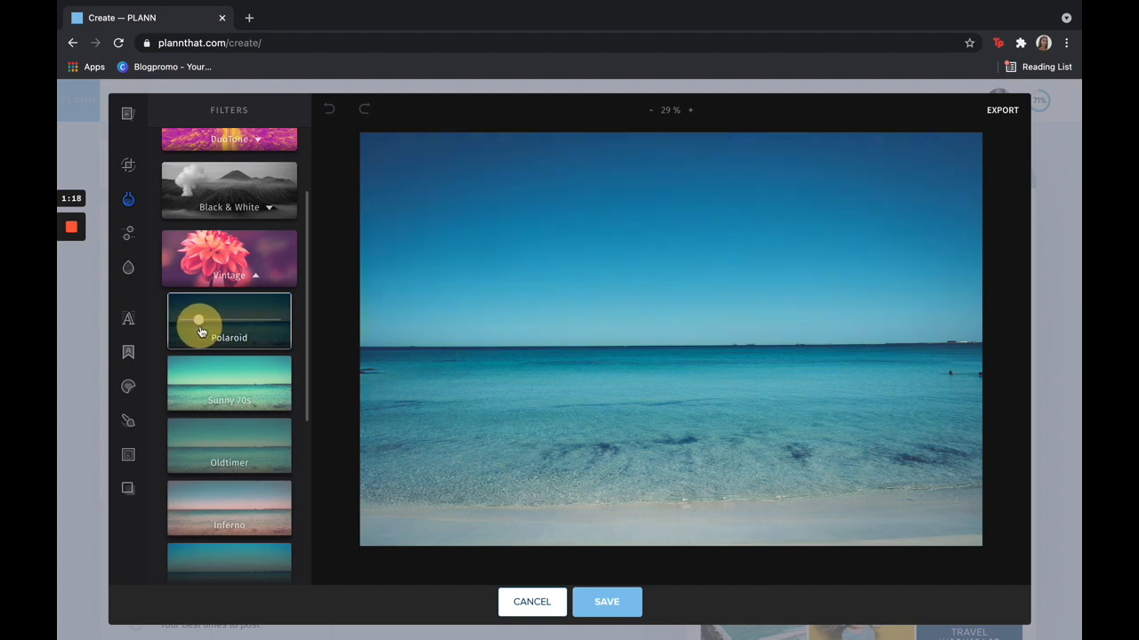
pyautogui.click(228, 320)
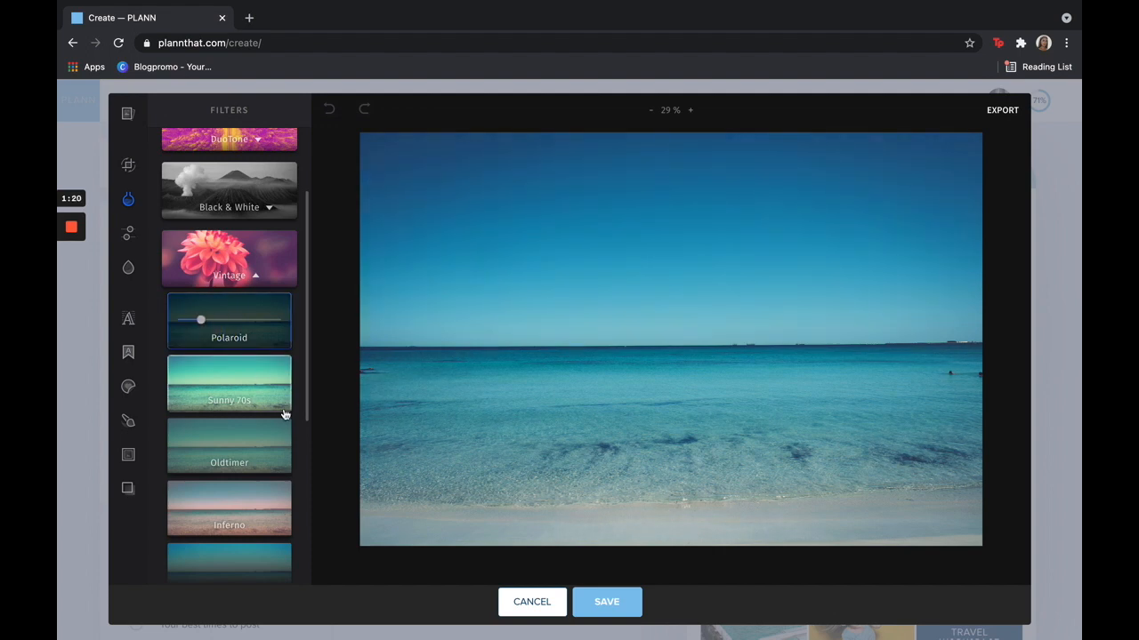
pyautogui.click(128, 233)
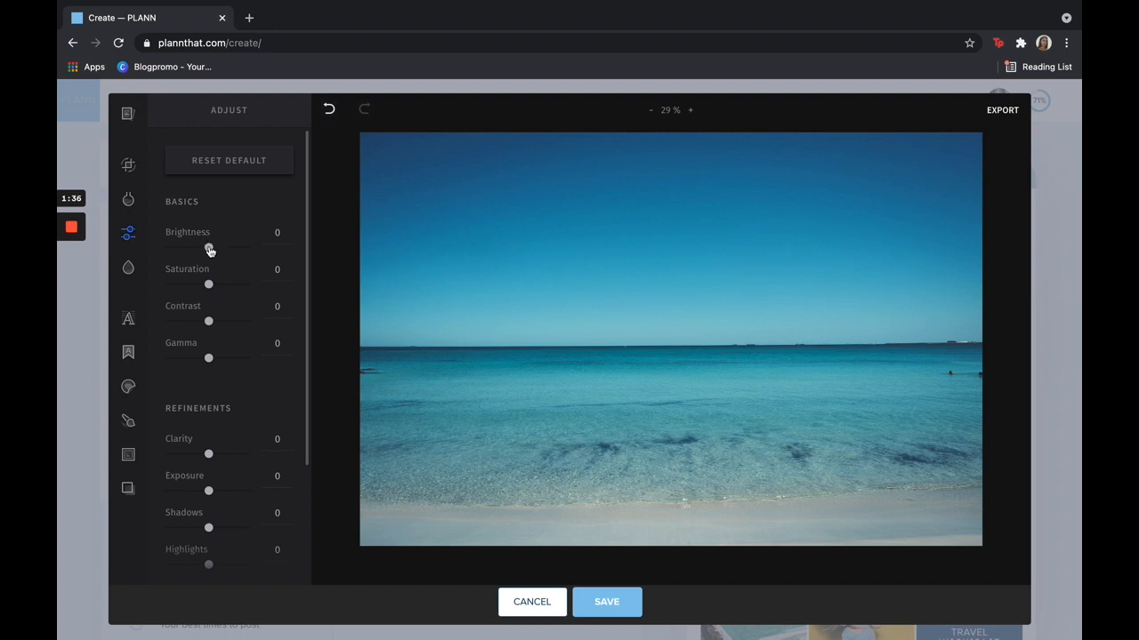
# Step: Raise Brightness to 6 and Contrast to 8 in the Adjust panel
pyautogui.moveTo(208, 248); pyautogui.dragTo(210, 248)
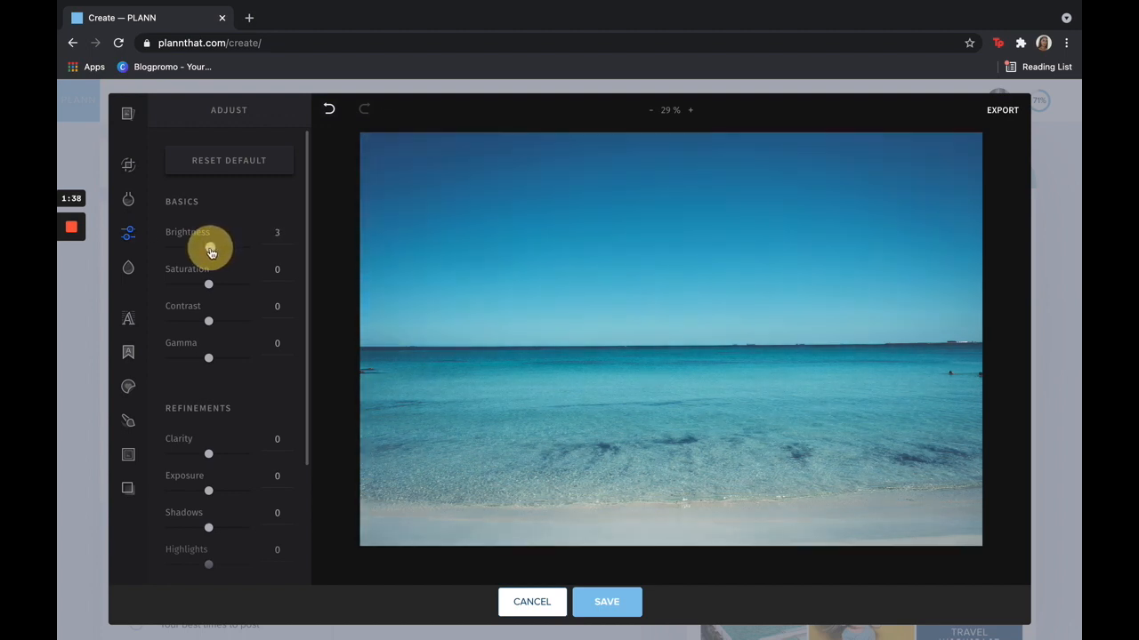
pyautogui.moveTo(208, 247); pyautogui.dragTo(210, 247)
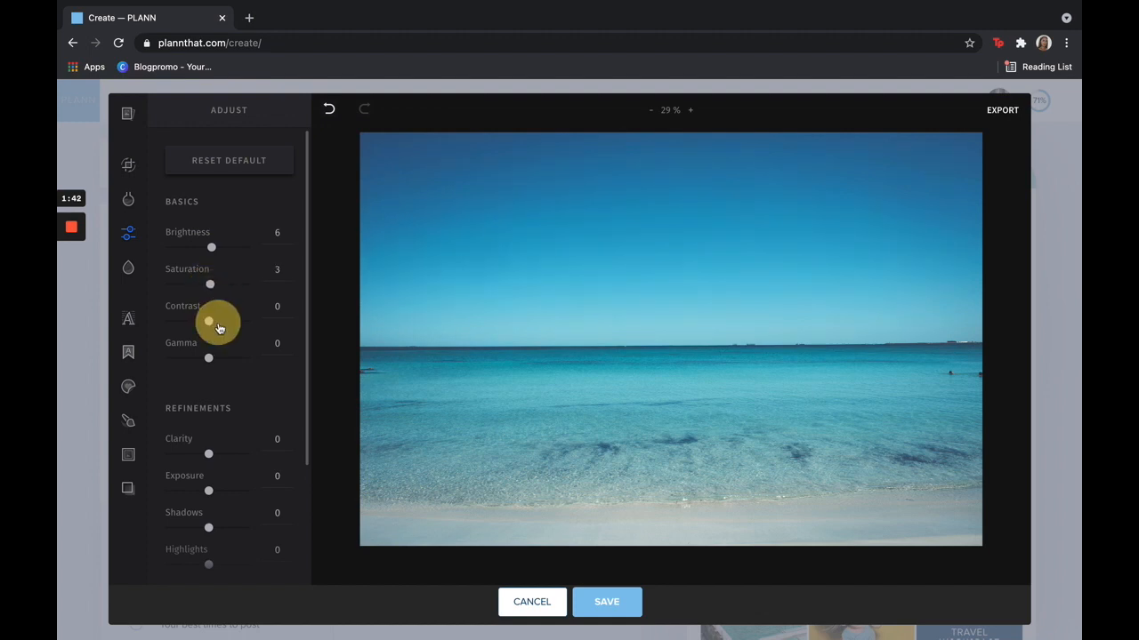
pyautogui.moveTo(209, 320); pyautogui.dragTo(213, 320)
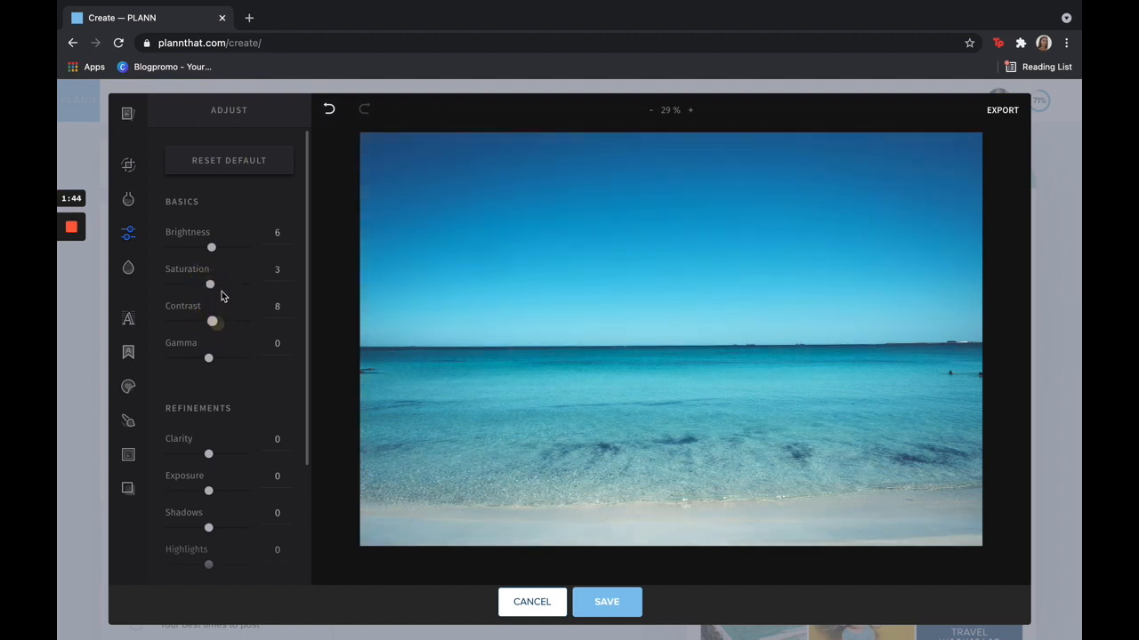
pyautogui.scroll(-3)
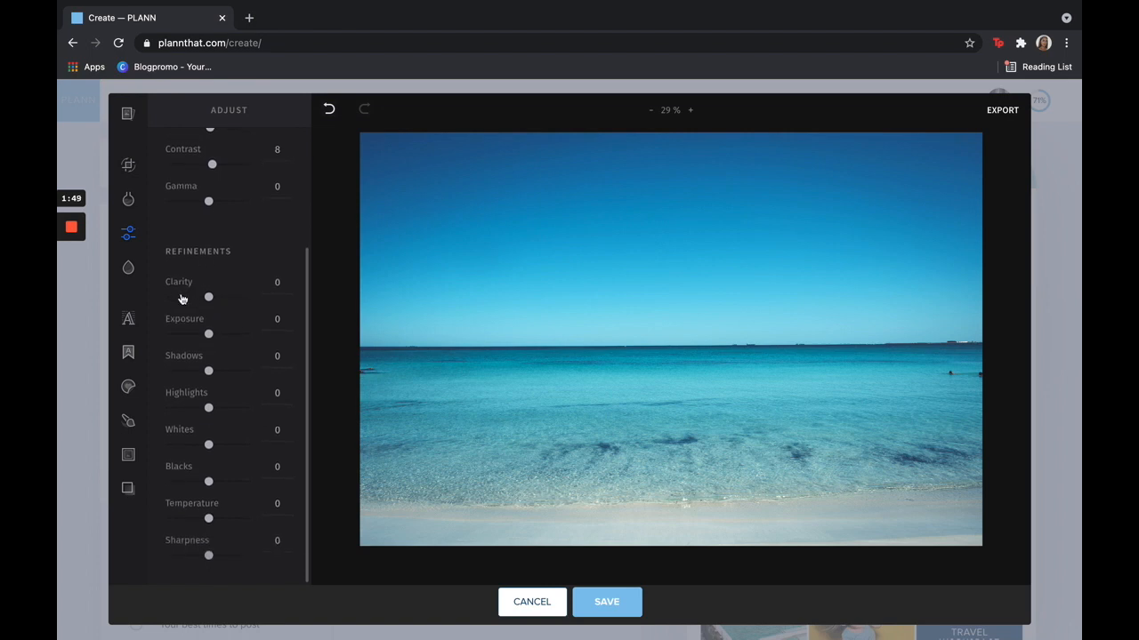
pyautogui.moveTo(187, 552)
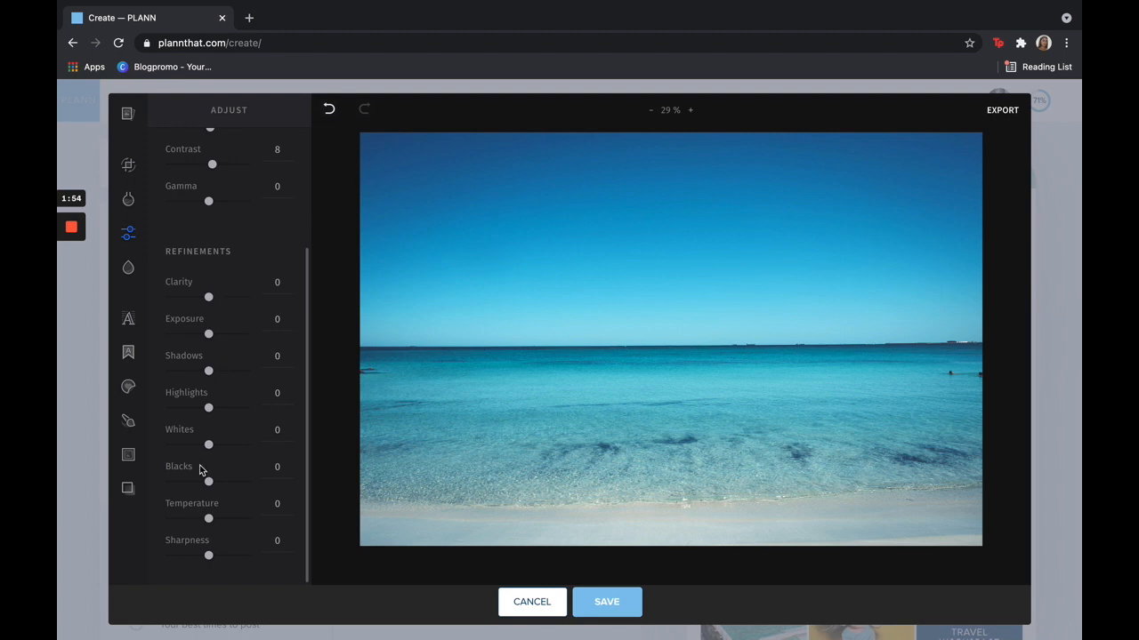
pyautogui.moveTo(210, 519)
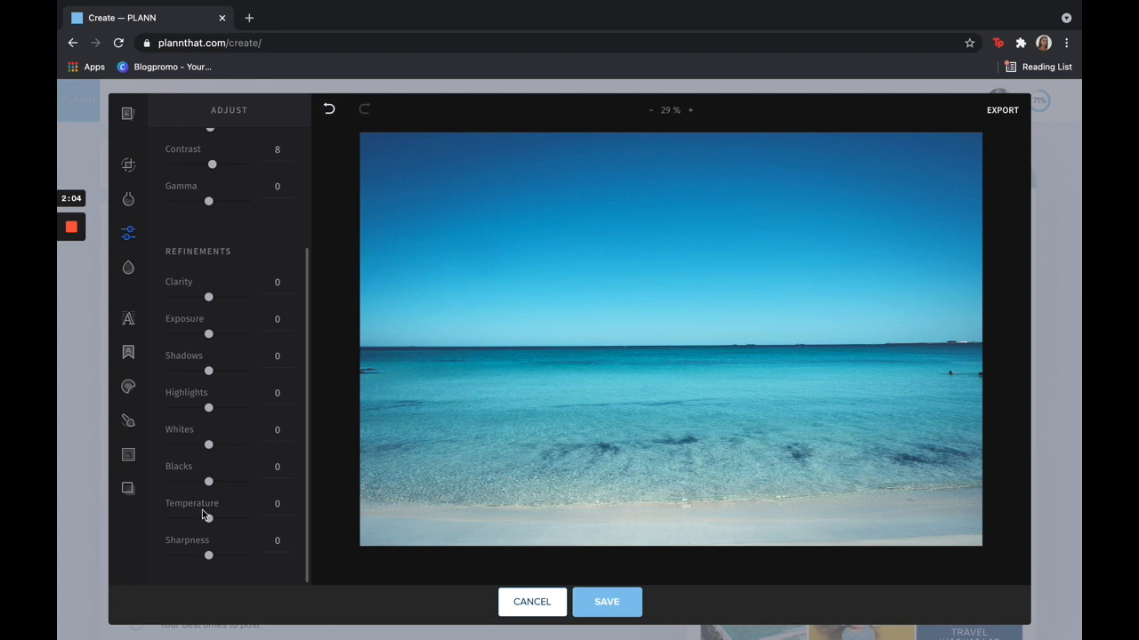
# Step: Try warmer and slightly cooler colour temperatures, then reset Temperature to 0
pyautogui.moveTo(208, 519); pyautogui.dragTo(214, 520)
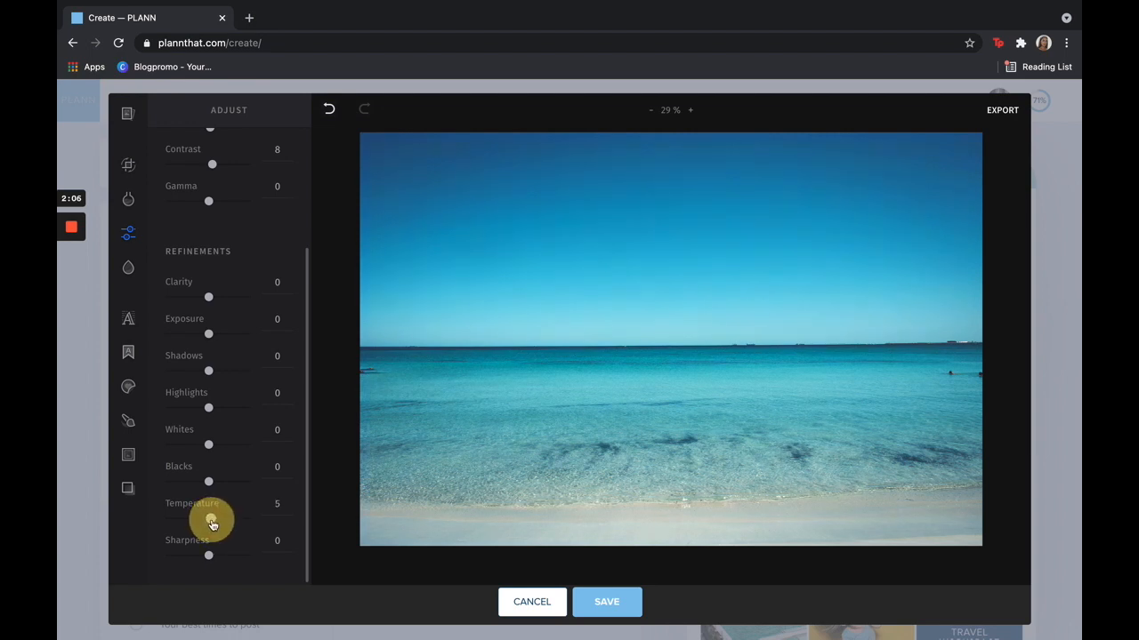
pyautogui.moveTo(209, 519); pyautogui.dragTo(228, 520)
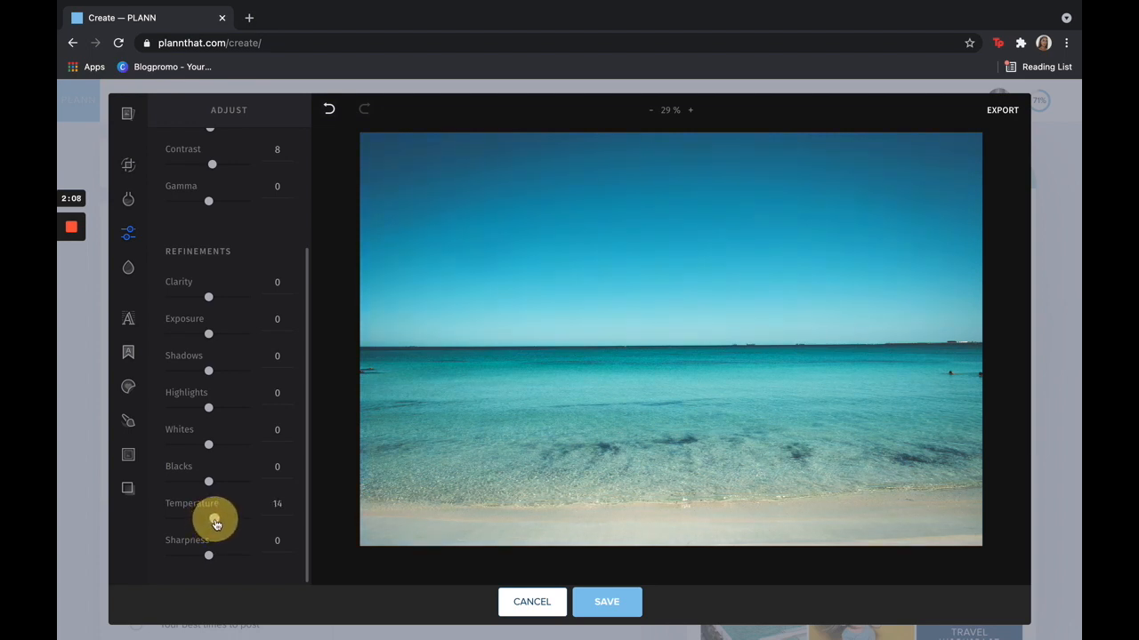
pyautogui.moveTo(208, 520); pyautogui.dragTo(214, 519)
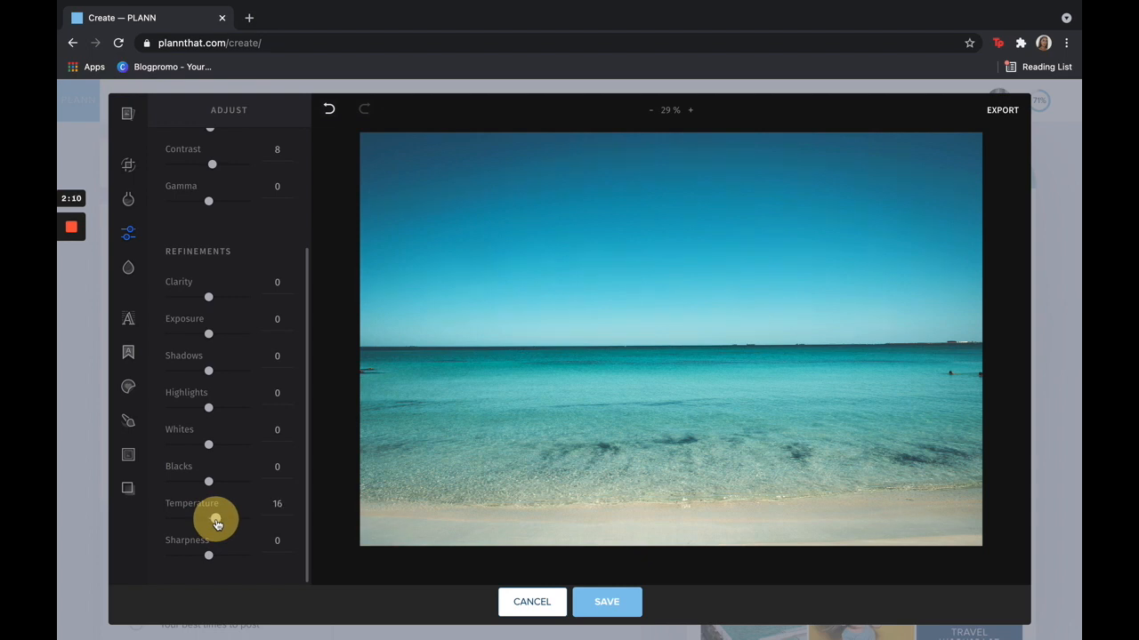
pyautogui.moveTo(217, 520); pyautogui.dragTo(210, 519)
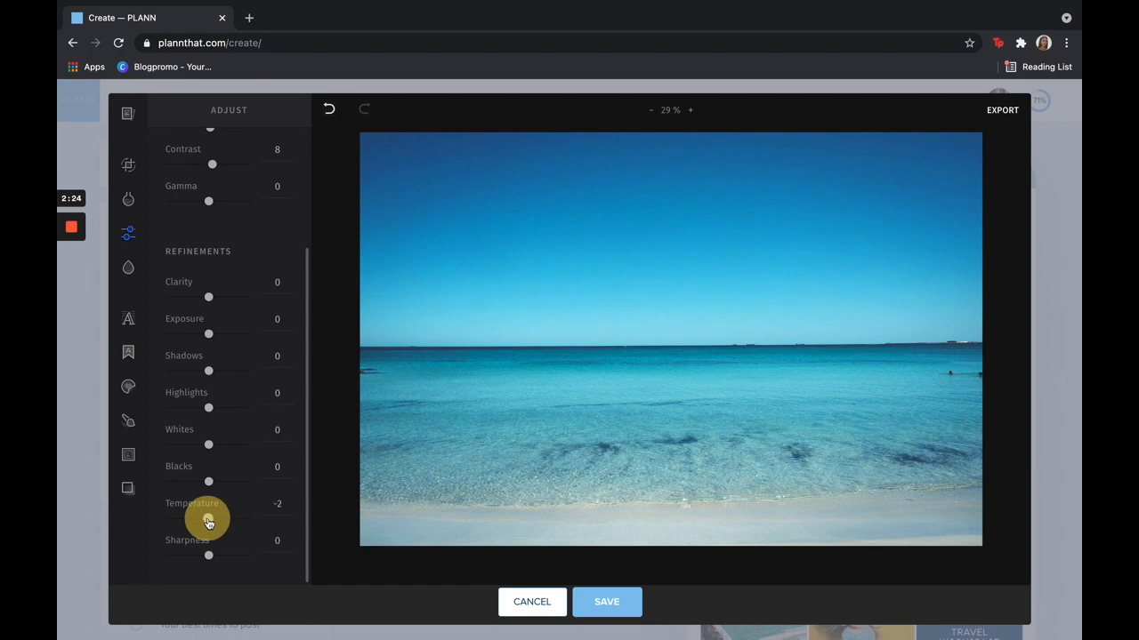
pyautogui.click(208, 522)
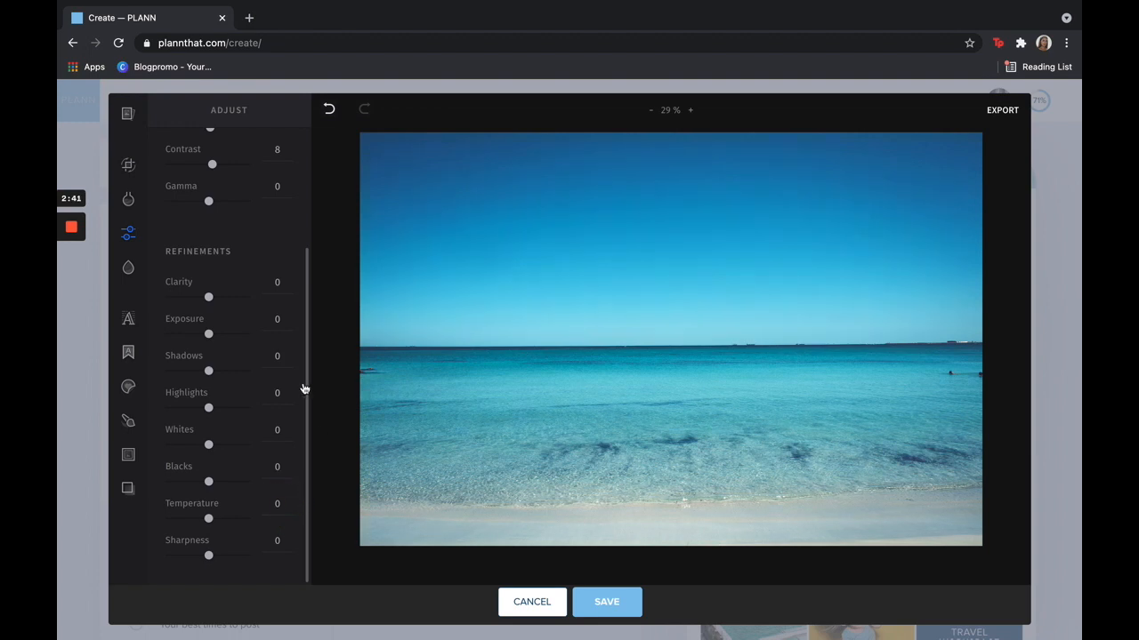
# Step: Apply a Radial focus, widen its circle around the horizon and cut the blur to barely visible
pyautogui.click(128, 267)
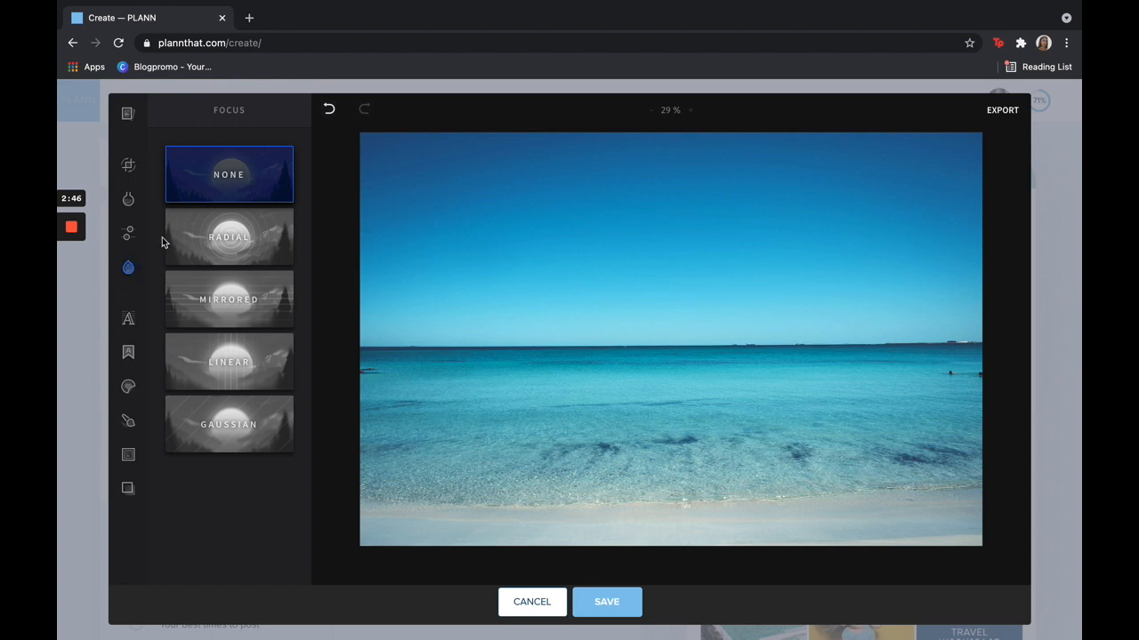
pyautogui.click(228, 236)
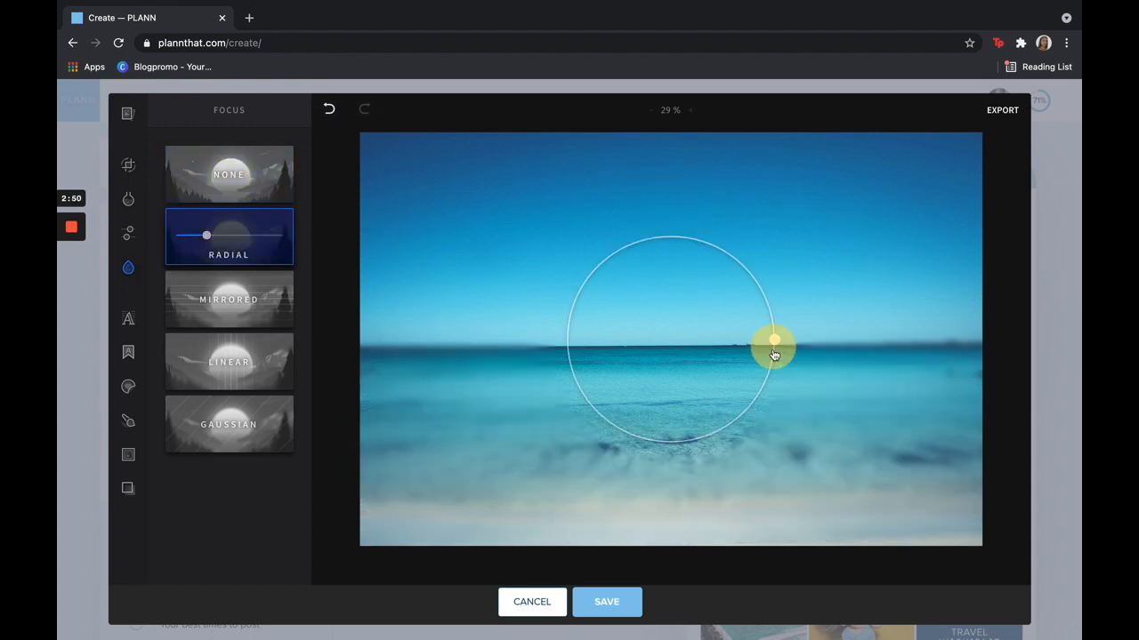
pyautogui.moveTo(774, 347); pyautogui.dragTo(816, 359)
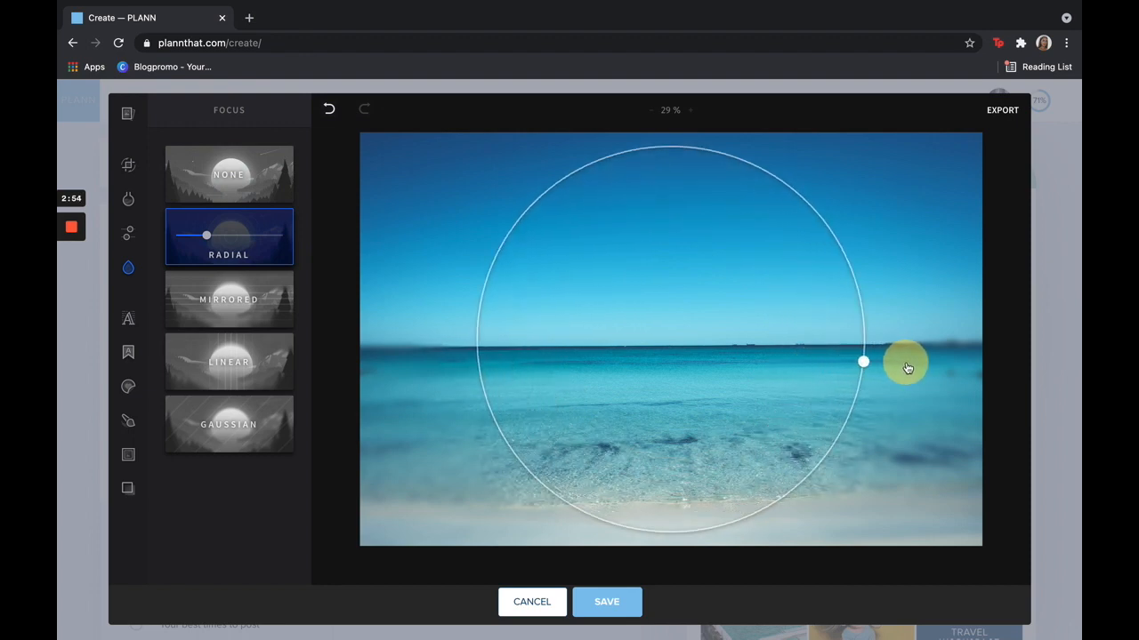
pyautogui.moveTo(907, 365); pyautogui.dragTo(861, 363)
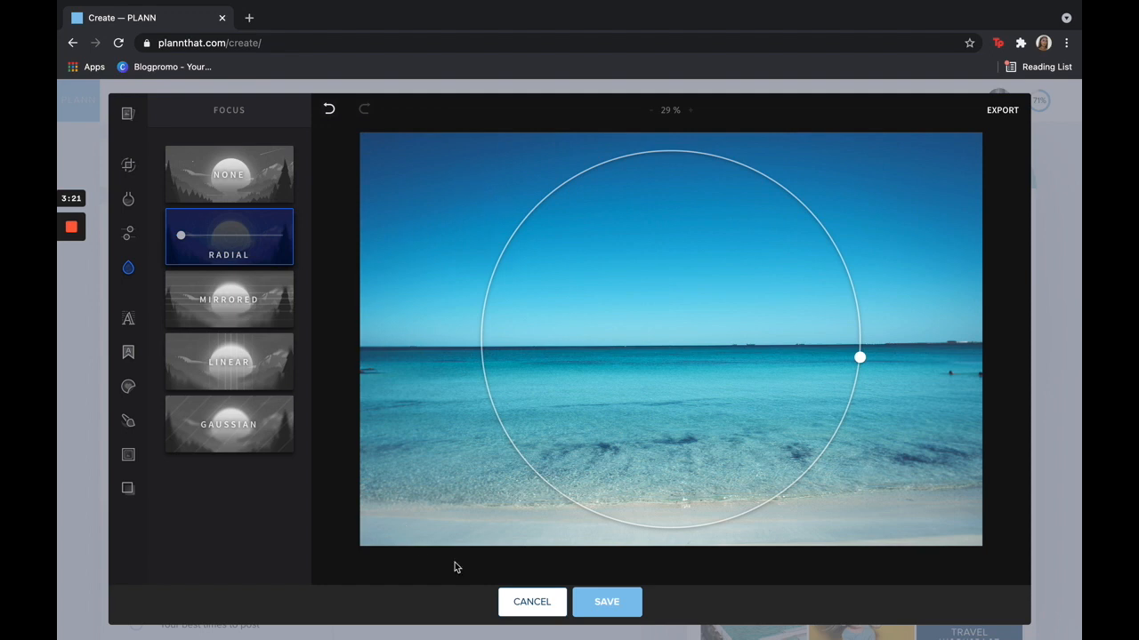
pyautogui.moveTo(626, 493)
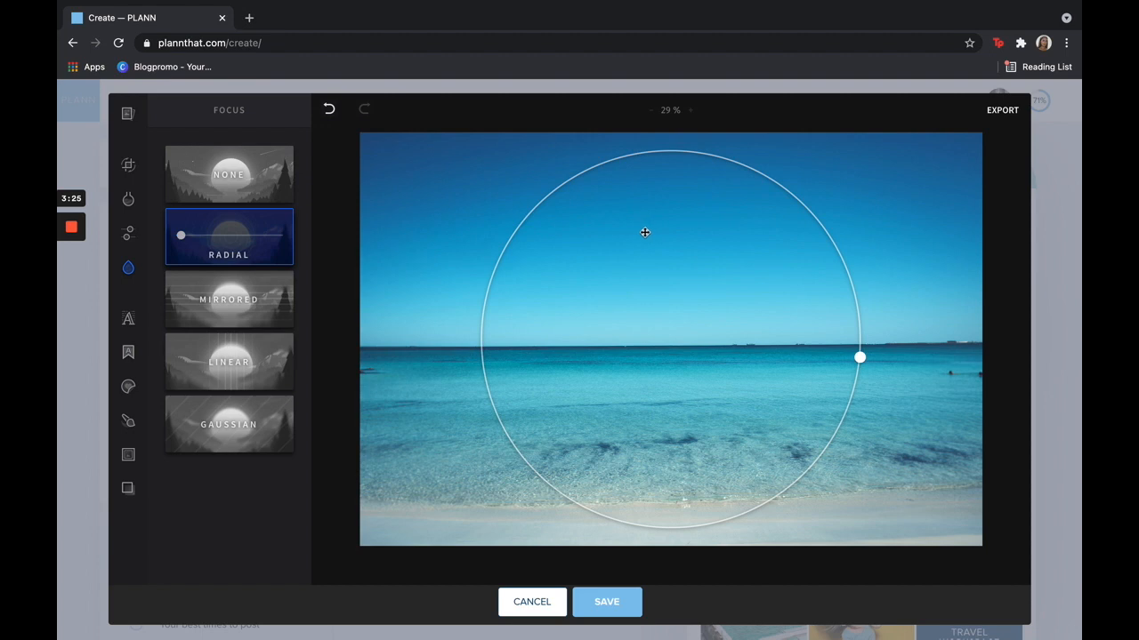
pyautogui.moveTo(407, 365)
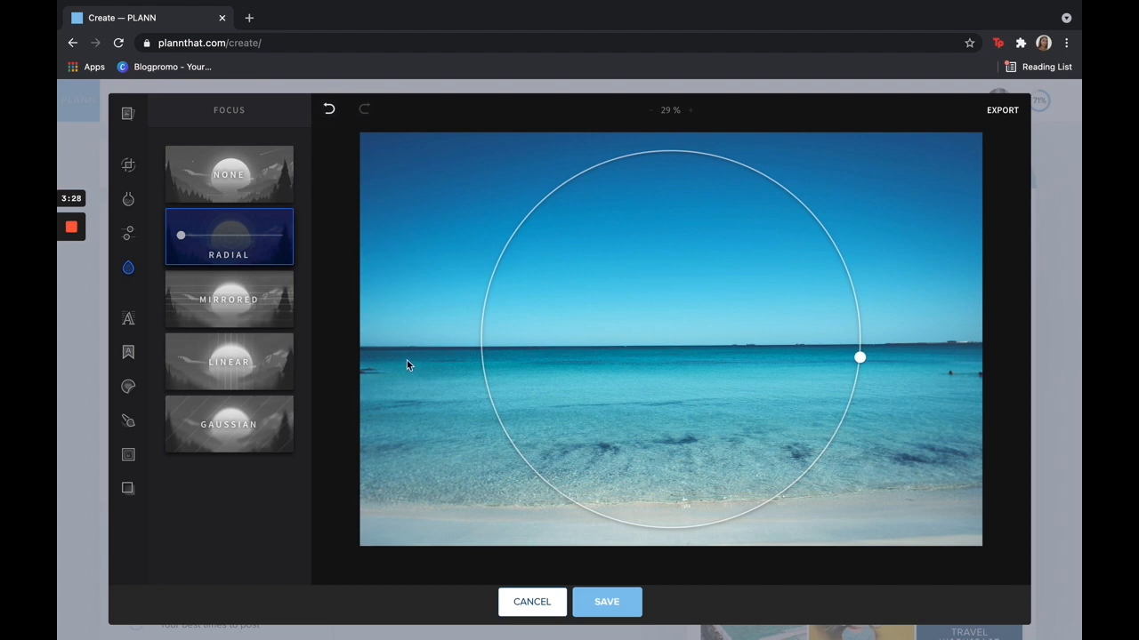
pyautogui.moveTo(337, 281)
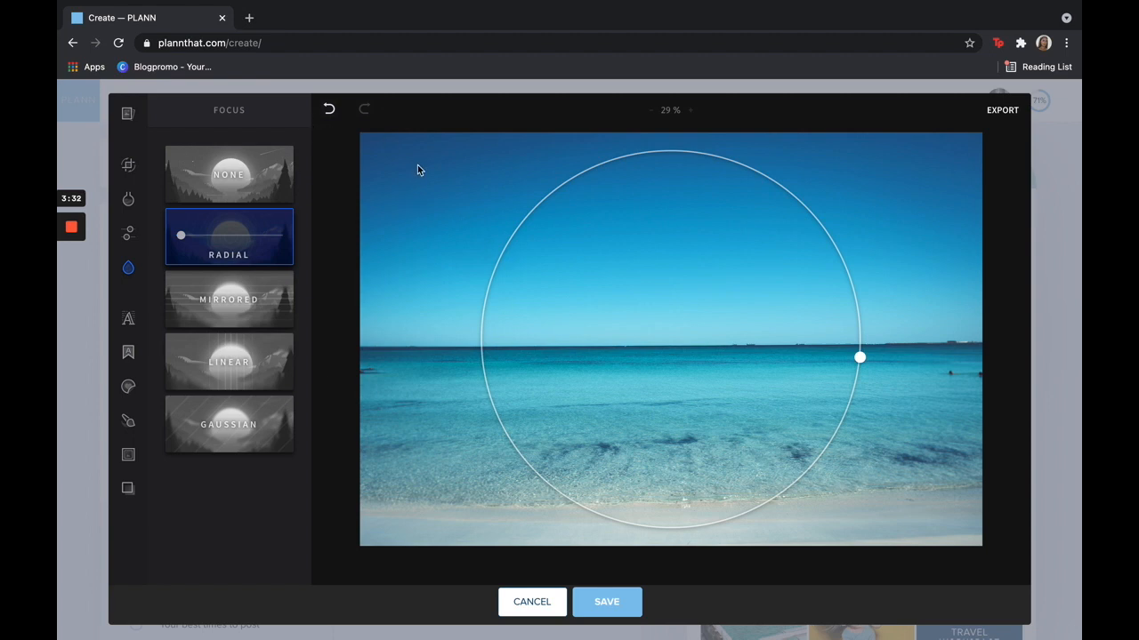
pyautogui.moveTo(445, 221)
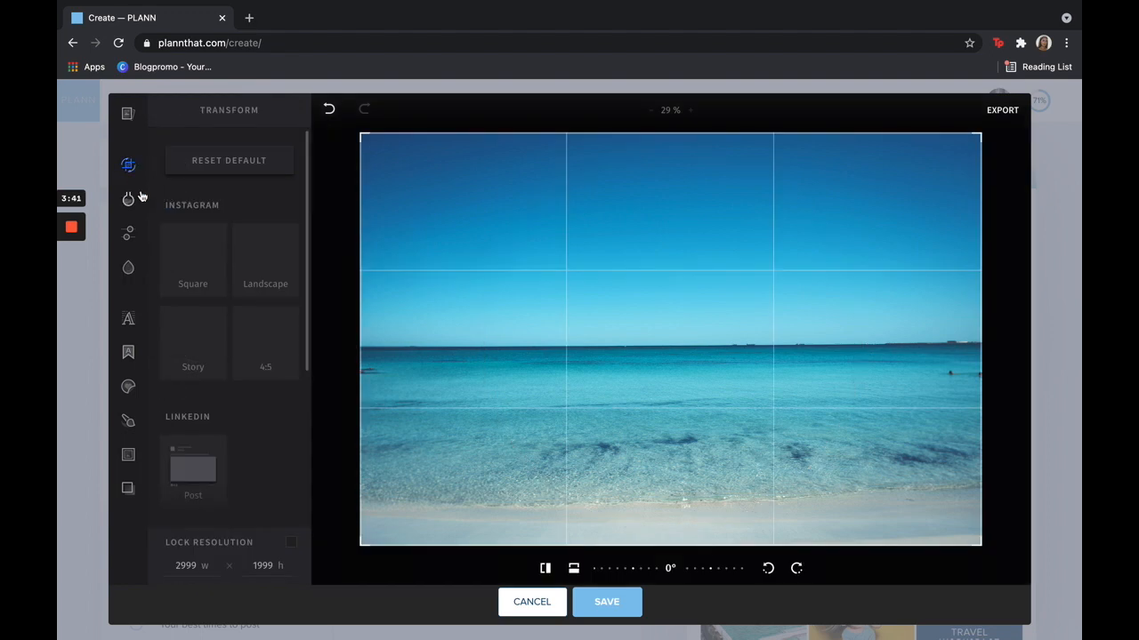
pyautogui.moveTo(210, 210)
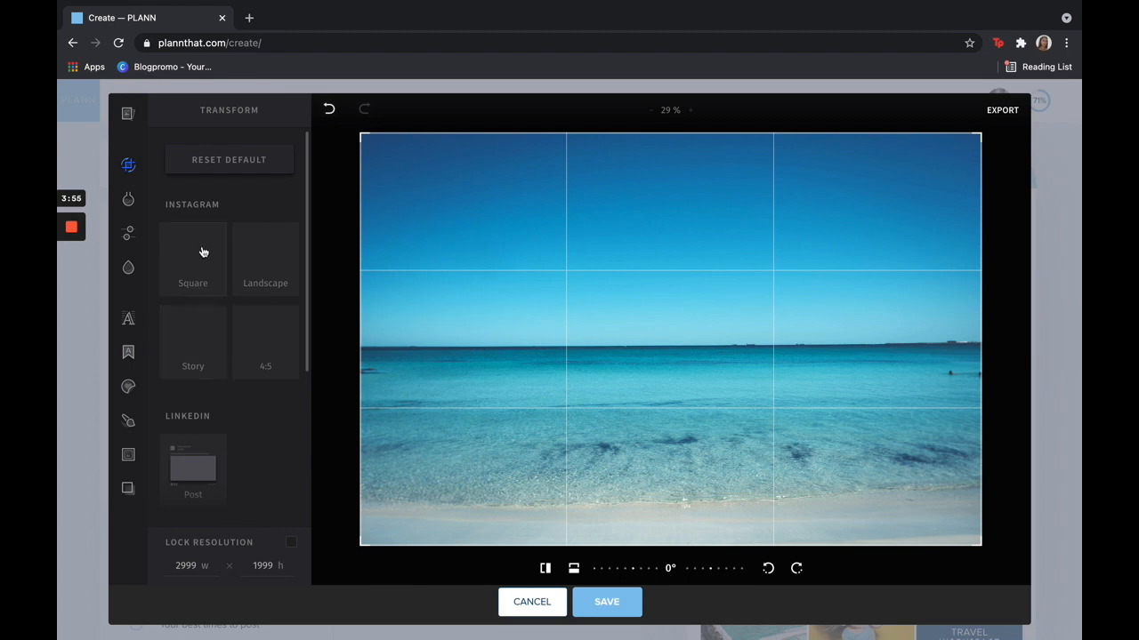
# Step: Try the tall Story crop, go back to the Post crop, and rotate the photo to a slight tilt
pyautogui.click(192, 342)
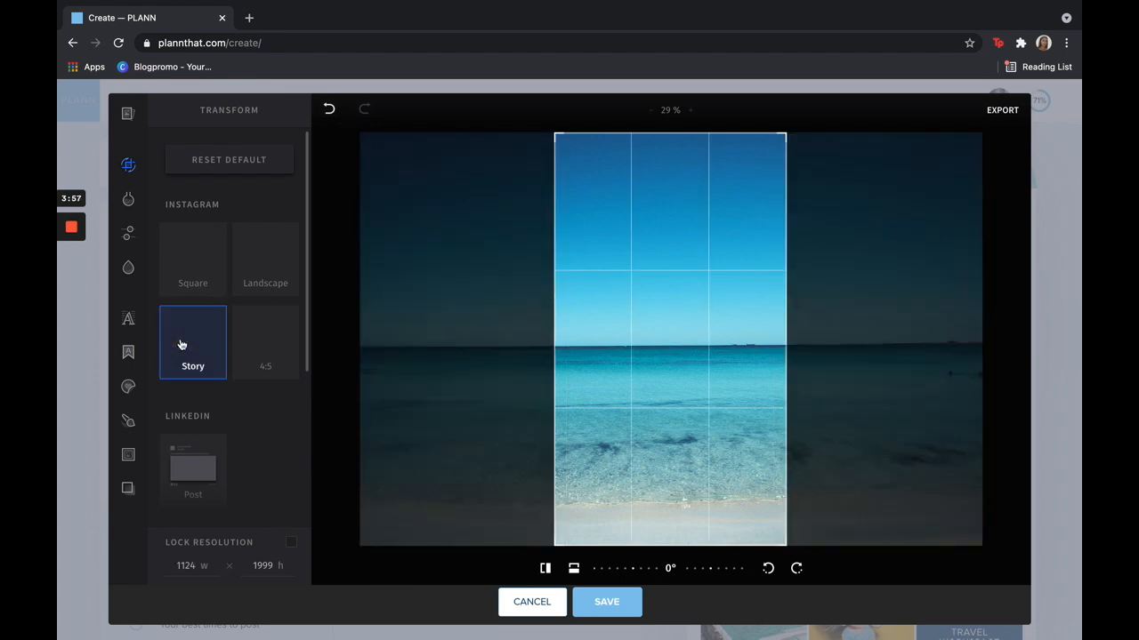
pyautogui.scroll(-3)
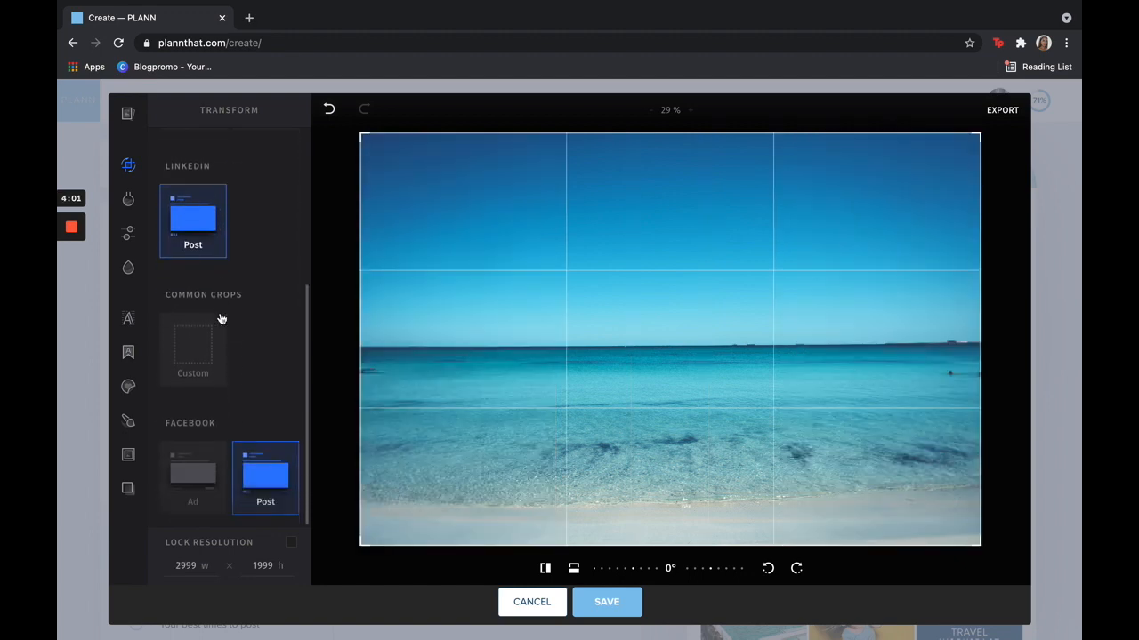
pyautogui.click(192, 477)
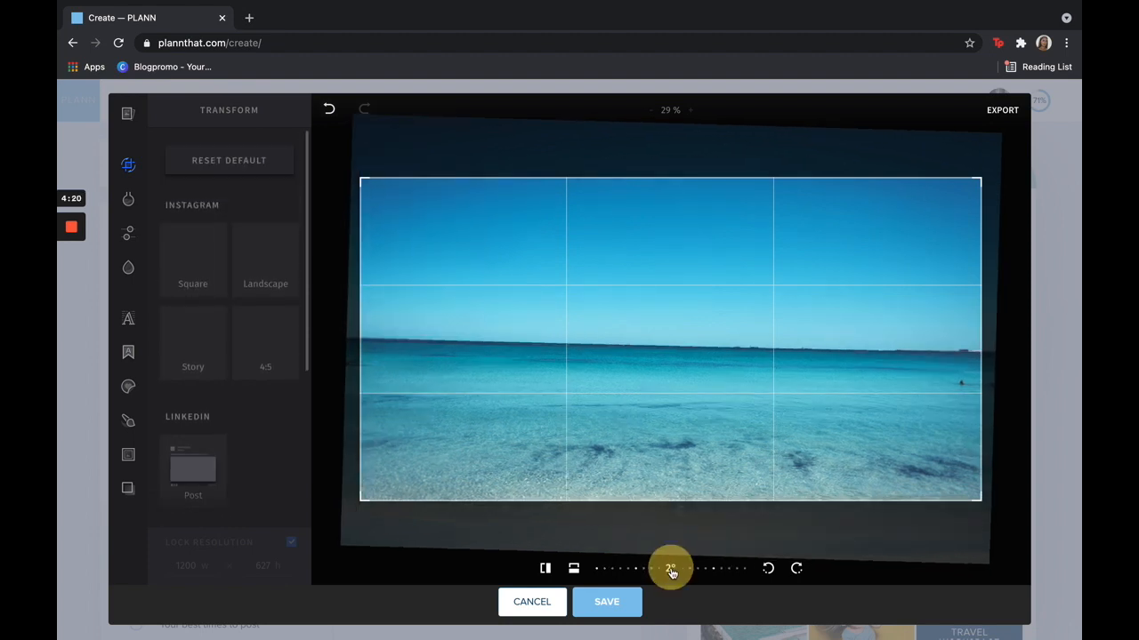
pyautogui.moveTo(668, 569); pyautogui.dragTo(666, 569)
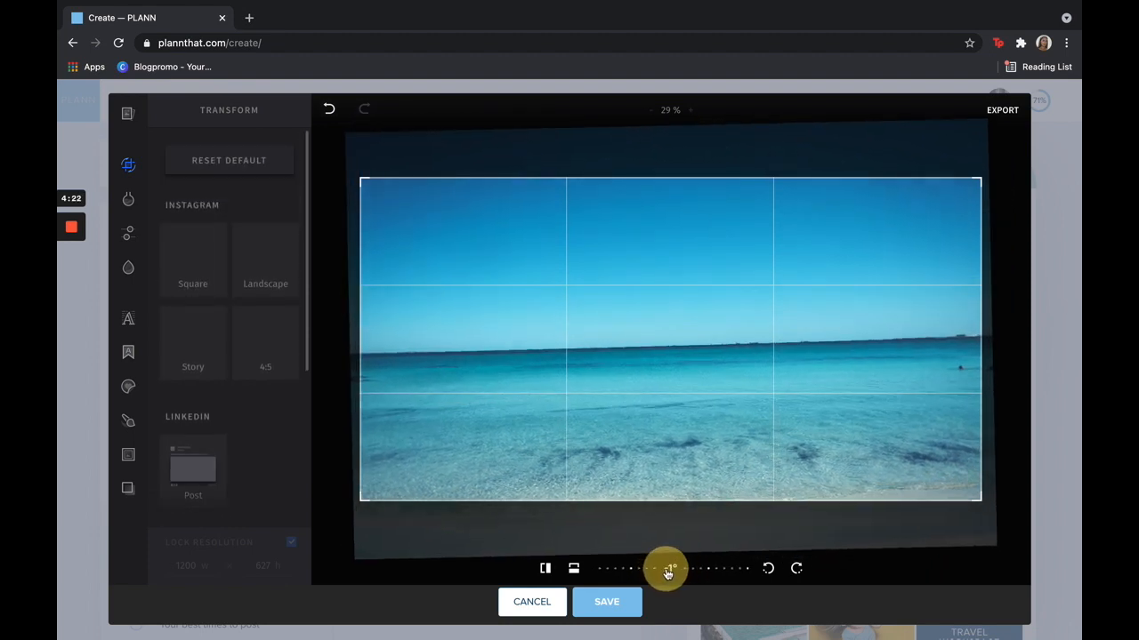
pyautogui.moveTo(666, 569); pyautogui.dragTo(669, 569)
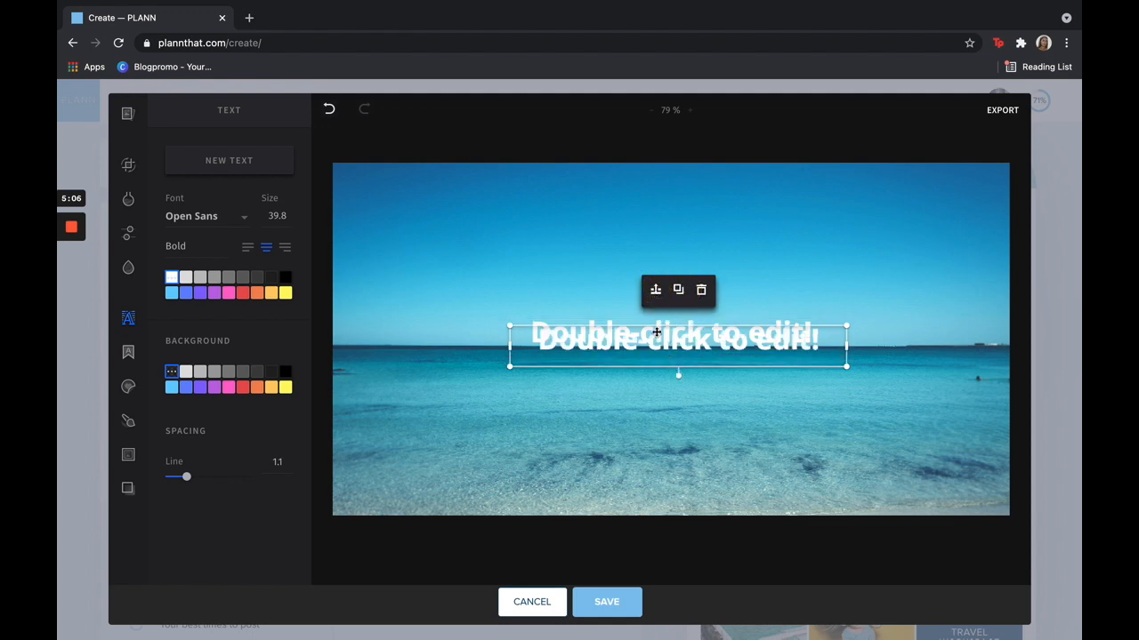
# Step: Drag one placeholder text copy below the other and delete the duplicate
pyautogui.moveTo(678, 338); pyautogui.dragTo(673, 390)
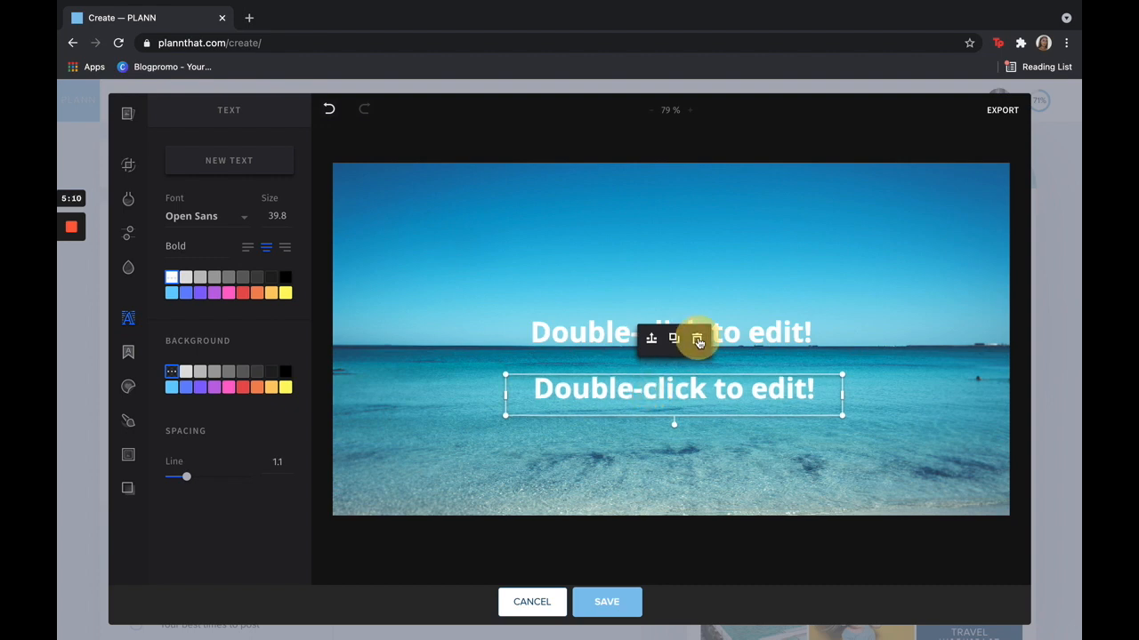
pyautogui.click(698, 340)
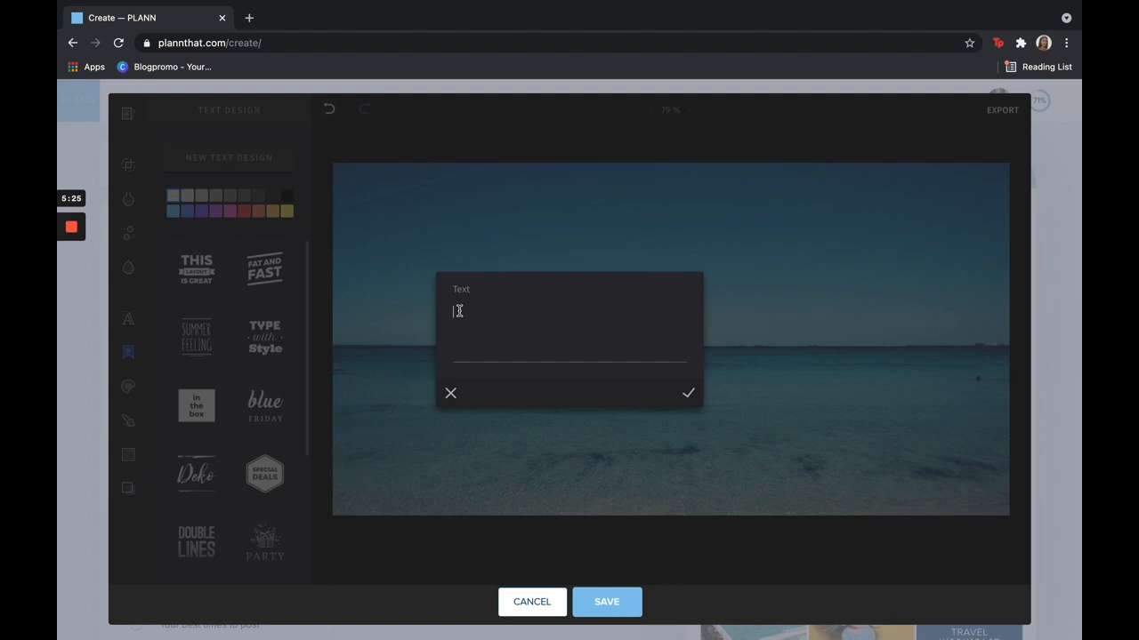
# Step: Create a 'Summer' text design over the sea, shuffle through a few styles, then delete it
pyautogui.write('Summer')
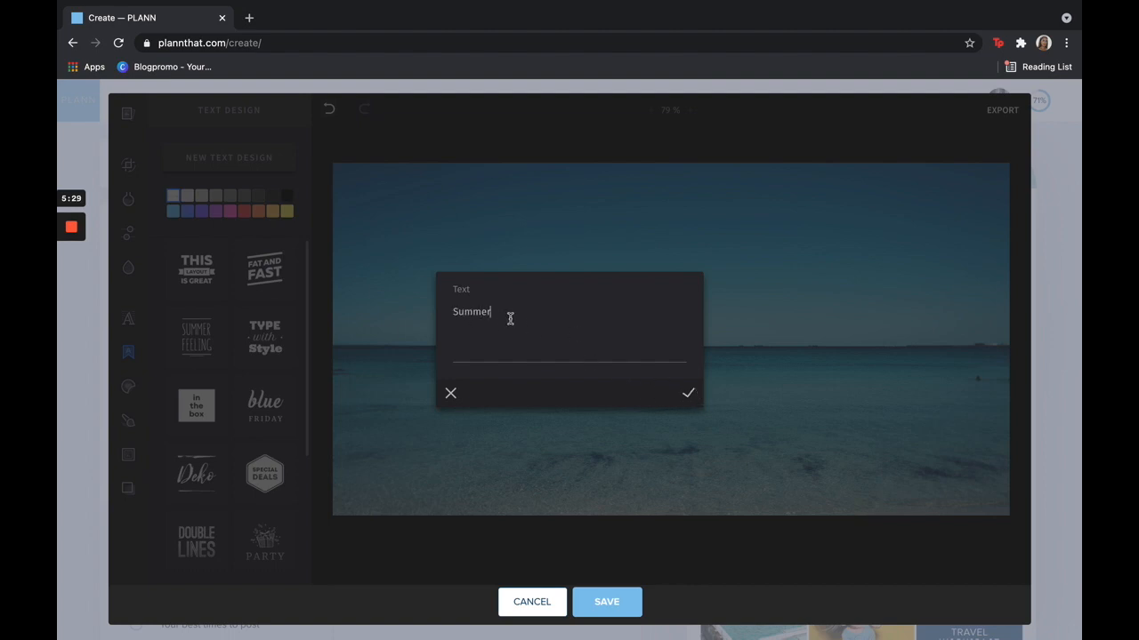
pyautogui.click(687, 394)
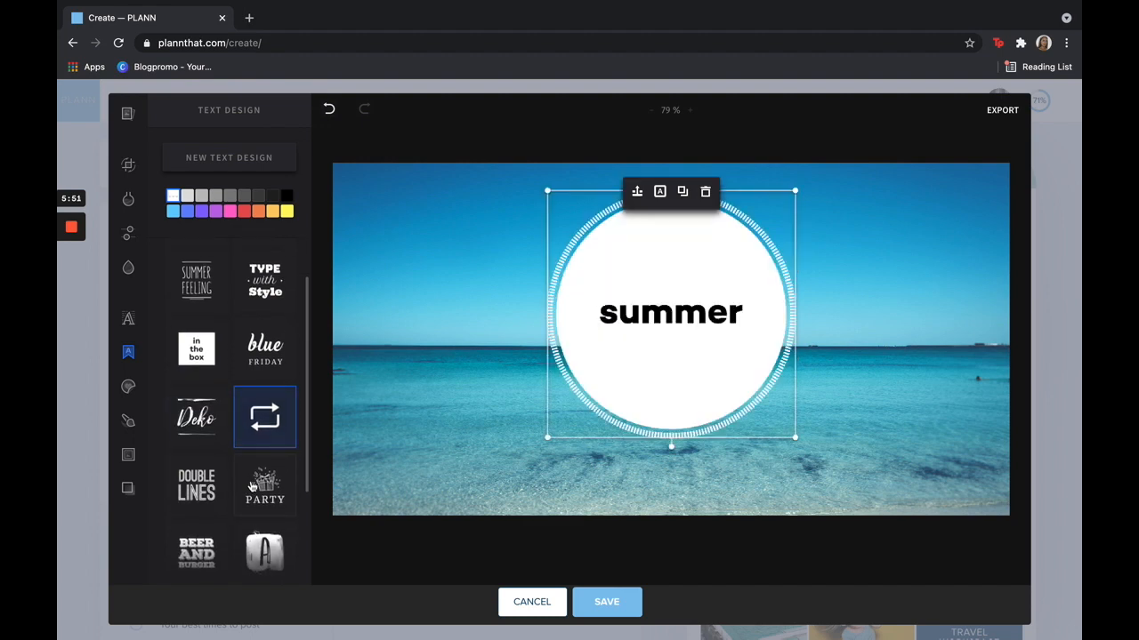
pyautogui.click(264, 484)
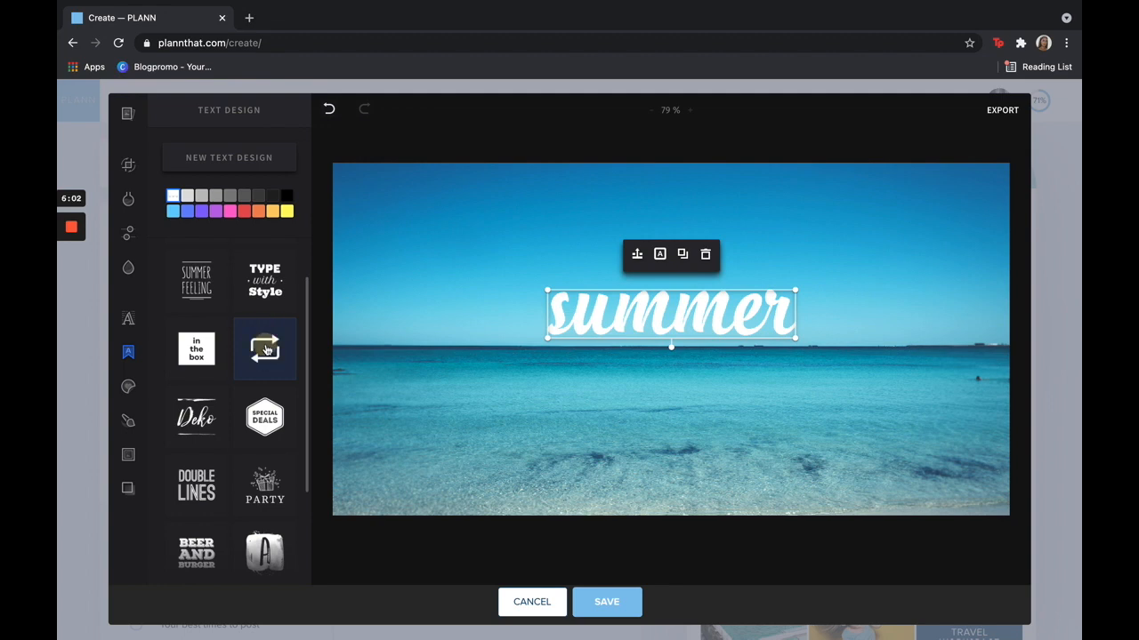
pyautogui.click(263, 348)
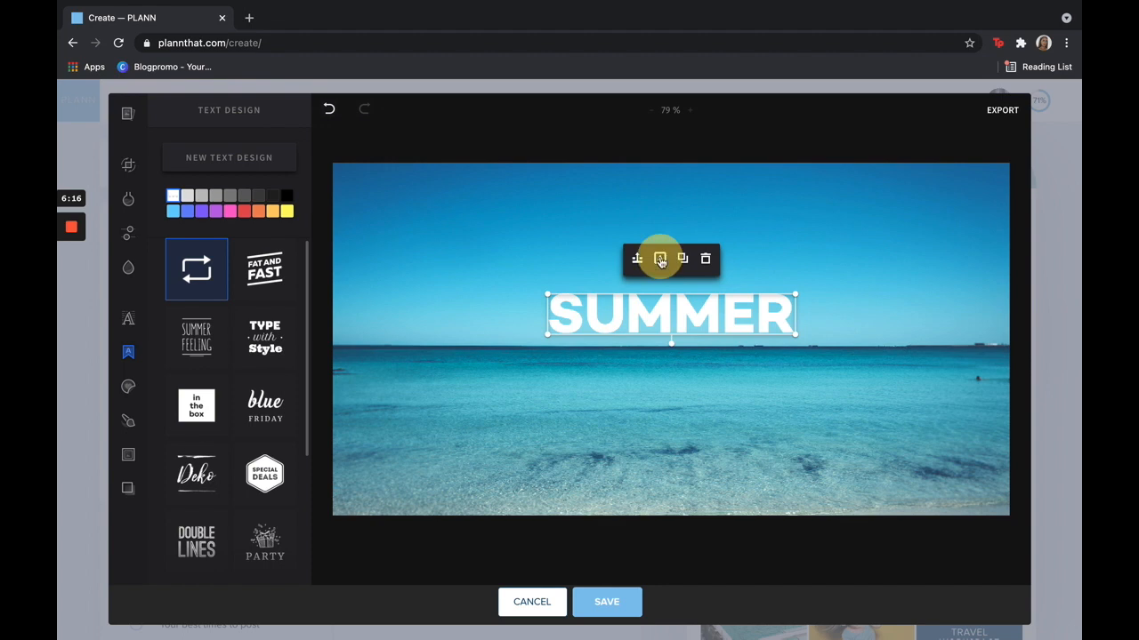
pyautogui.click(658, 260)
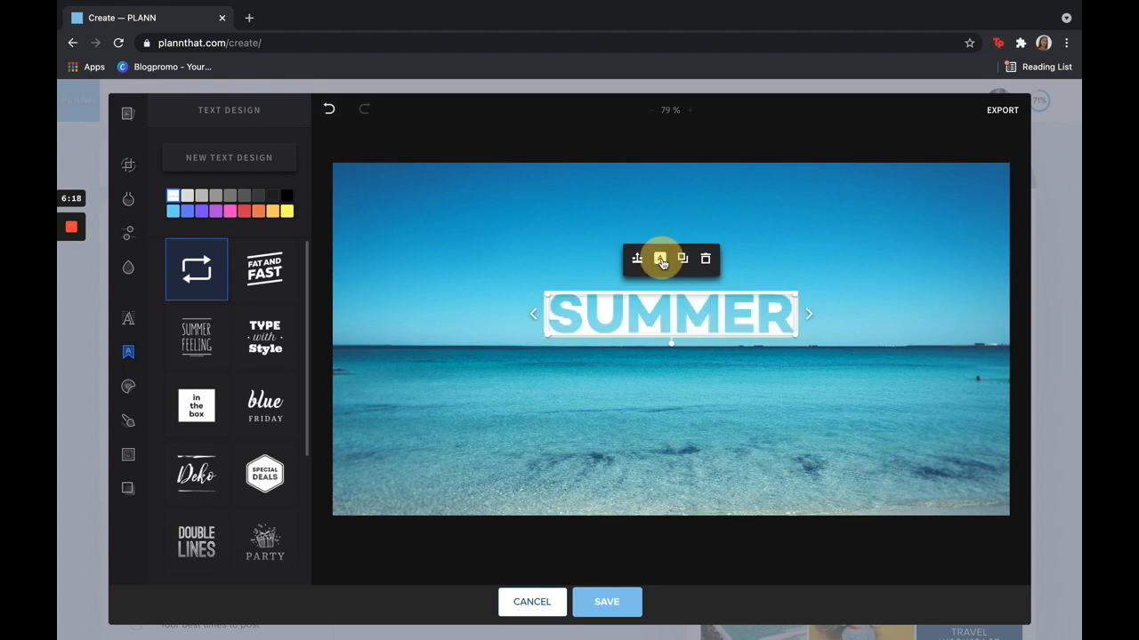
pyautogui.click(705, 258)
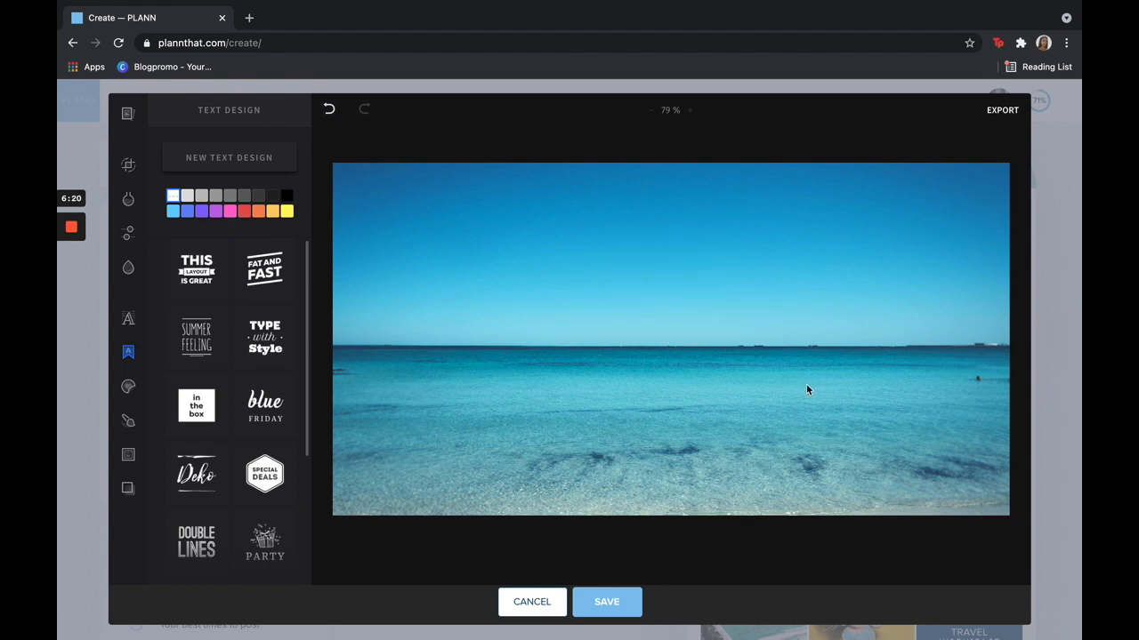
pyautogui.moveTo(304, 288)
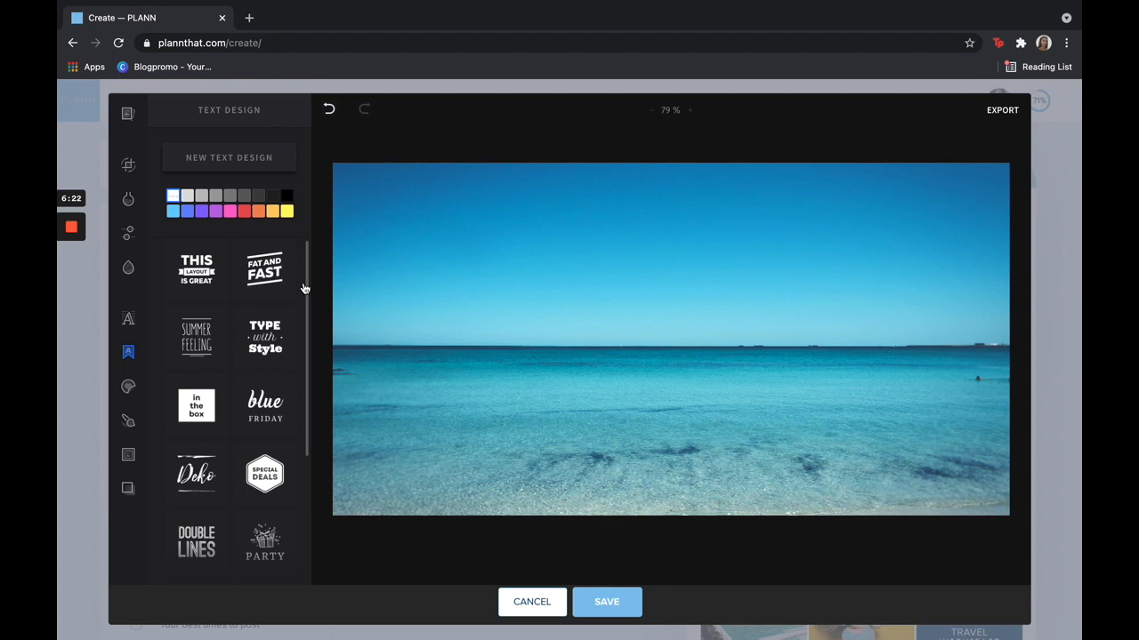
# Step: Add the outline star sticker to the upper-left sky, fade it out and restore full opacity
pyautogui.click(128, 386)
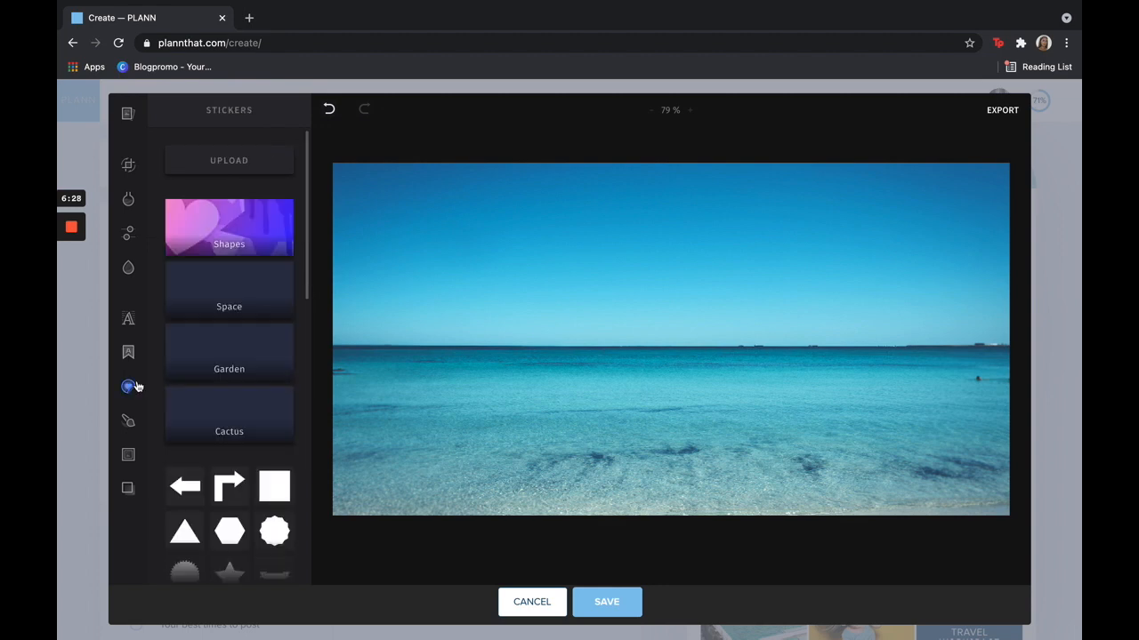
pyautogui.scroll(-3)
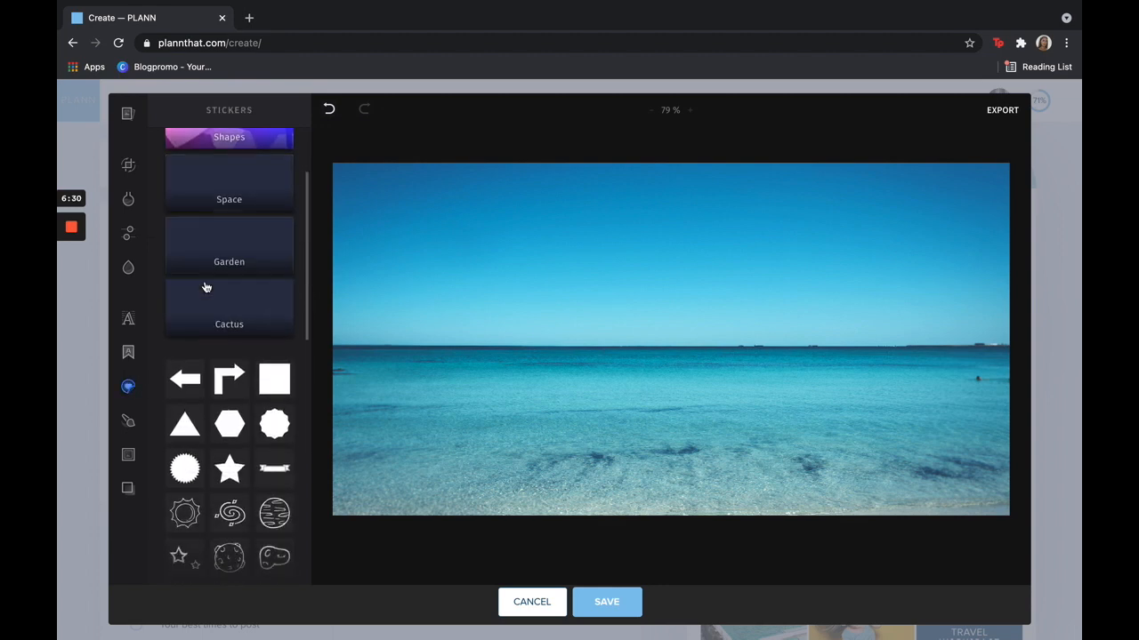
pyautogui.scroll(-3)
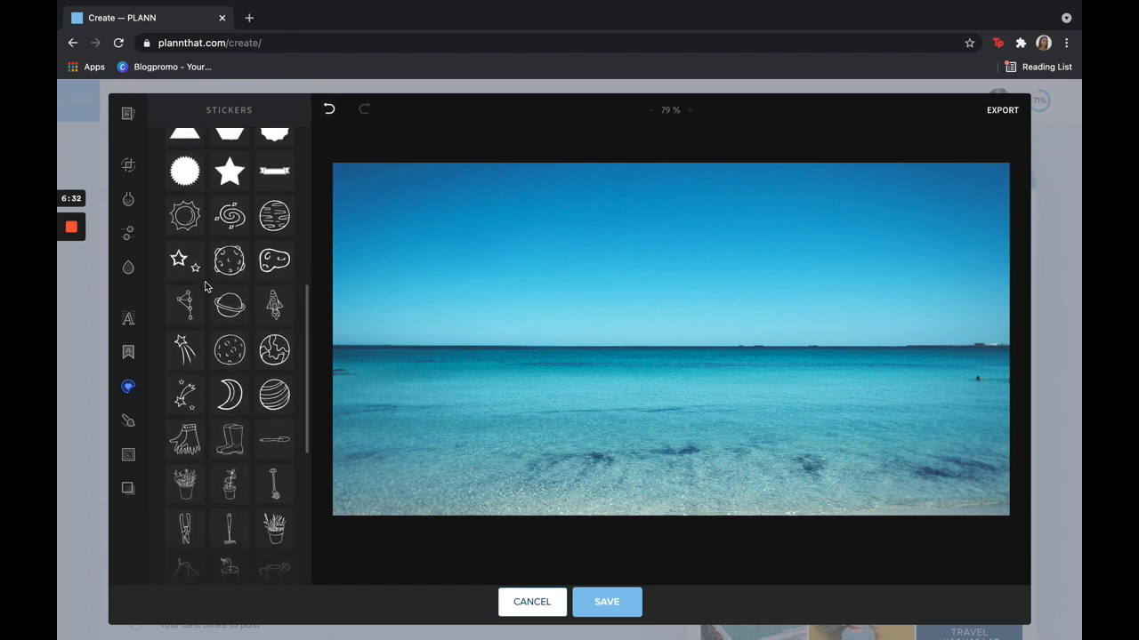
pyautogui.scroll(-3)
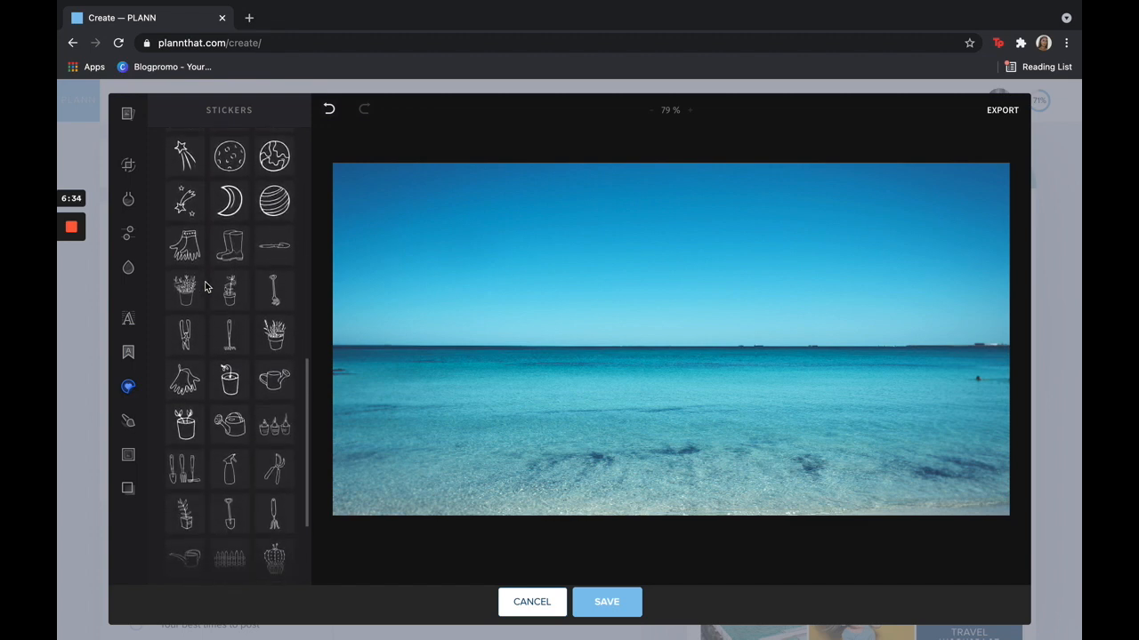
pyautogui.scroll(-3)
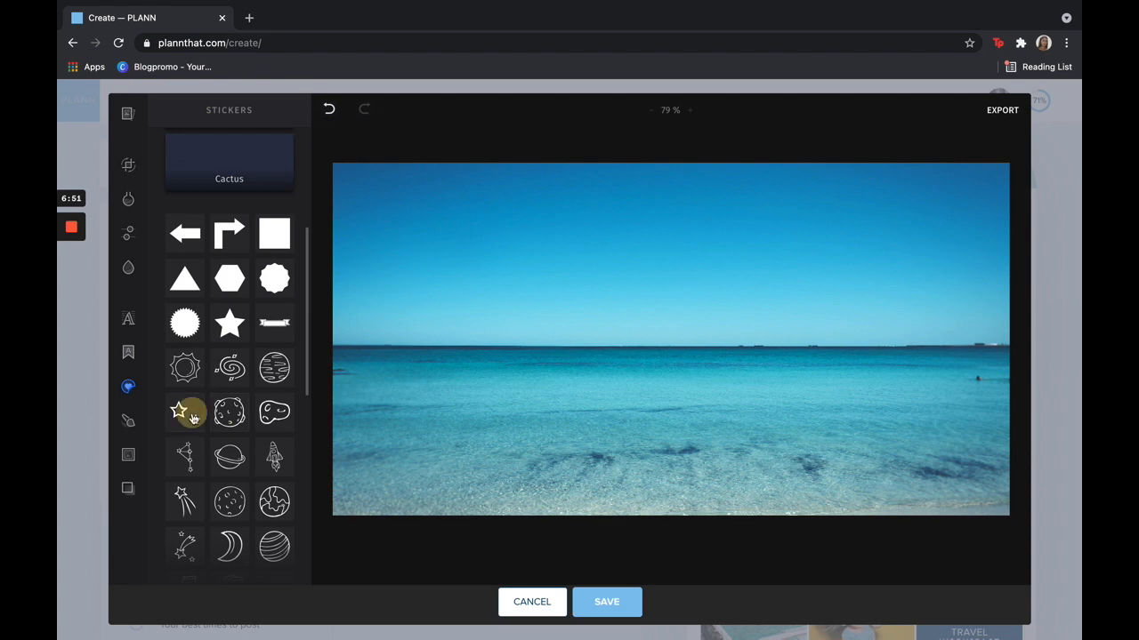
pyautogui.click(185, 413)
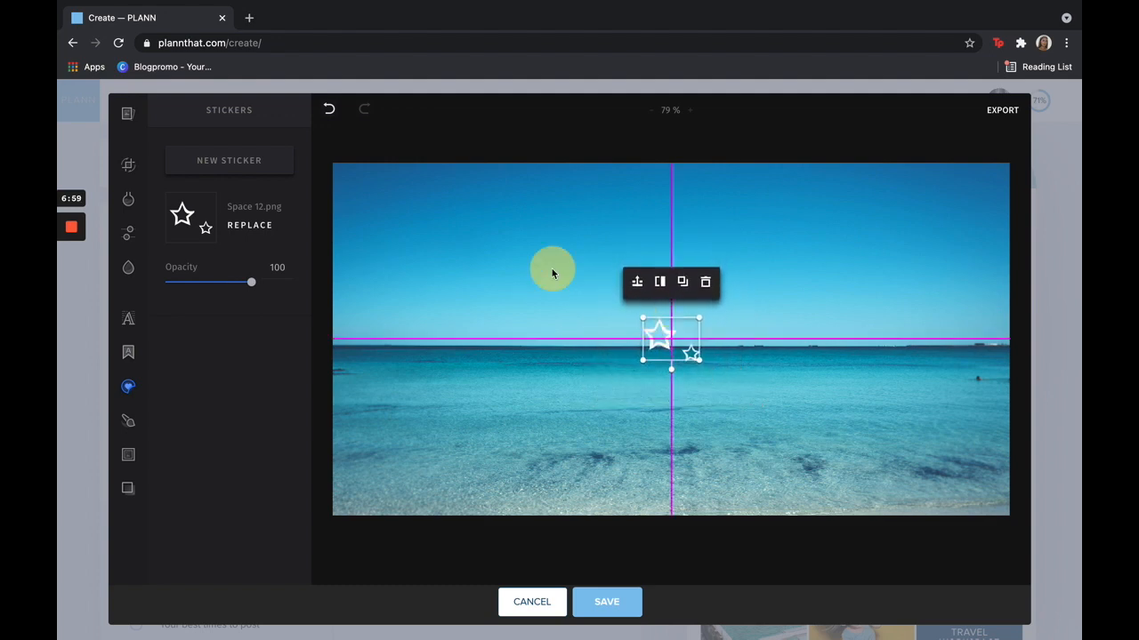
pyautogui.moveTo(672, 342); pyautogui.dragTo(408, 227)
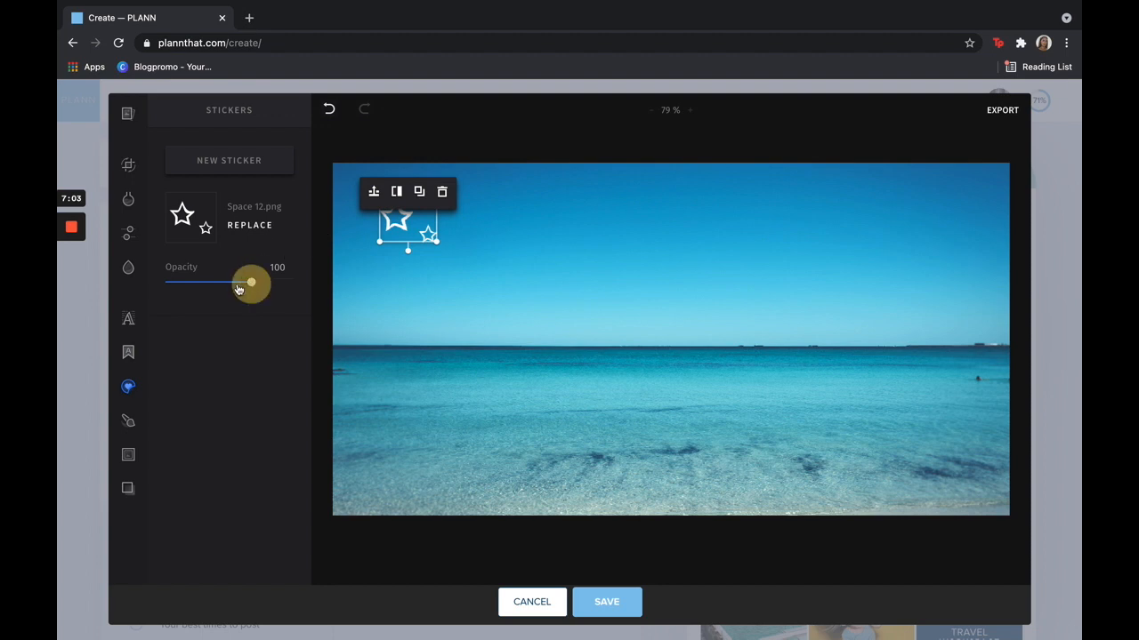
pyautogui.moveTo(252, 283); pyautogui.dragTo(174, 283)
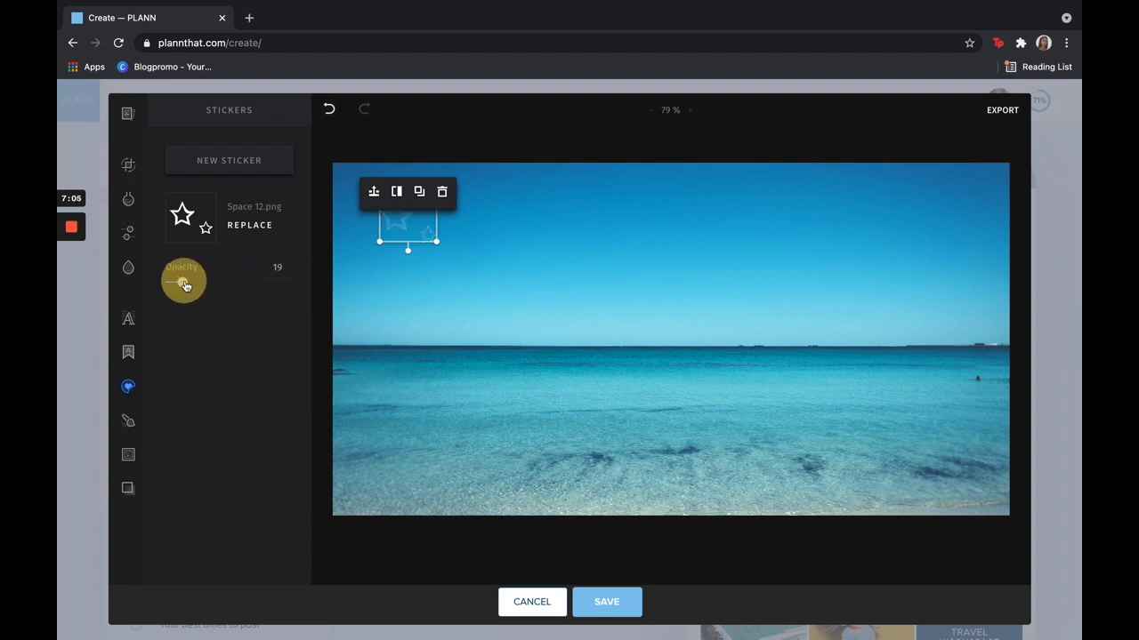
pyautogui.moveTo(175, 281); pyautogui.dragTo(192, 281)
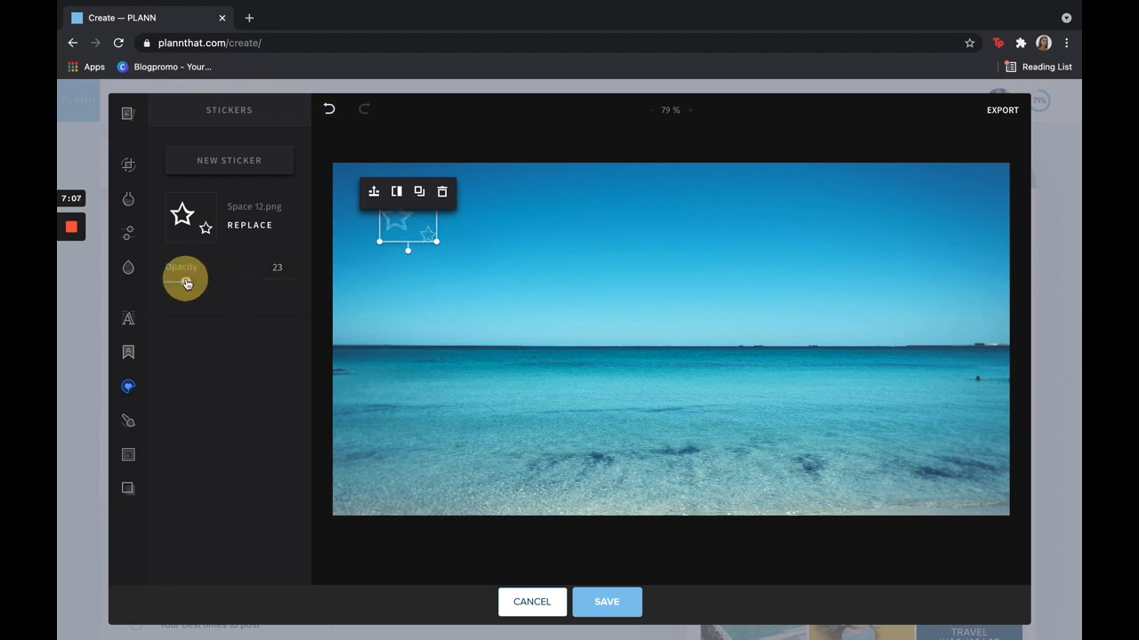
pyautogui.moveTo(187, 281); pyautogui.dragTo(258, 281)
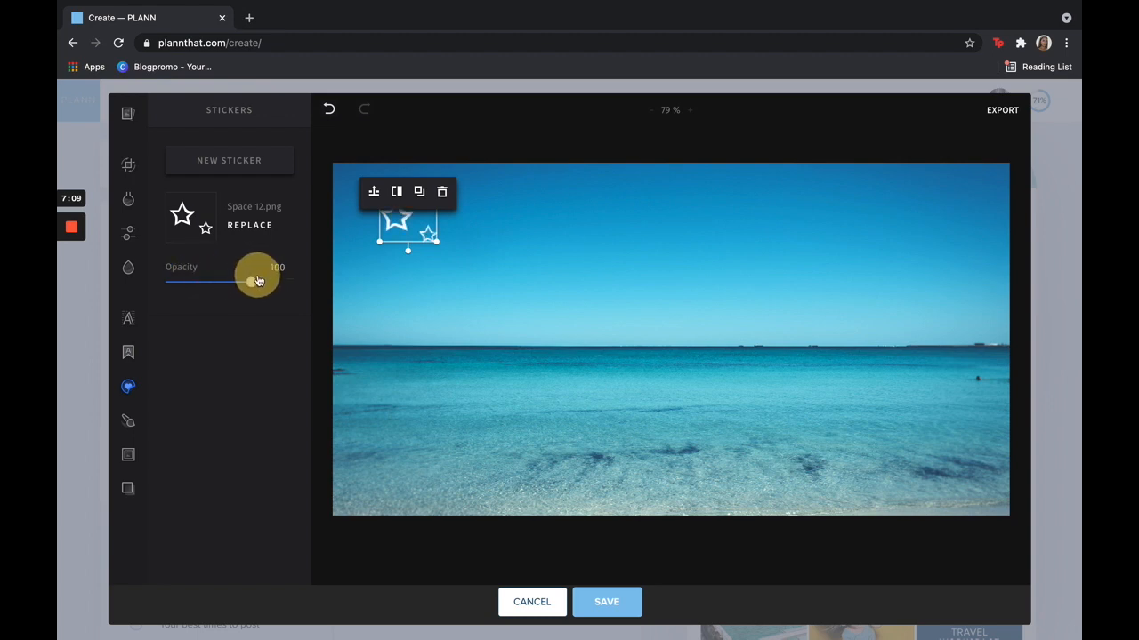
# Step: Paint a white looping brush stroke across the sky
pyautogui.click(128, 420)
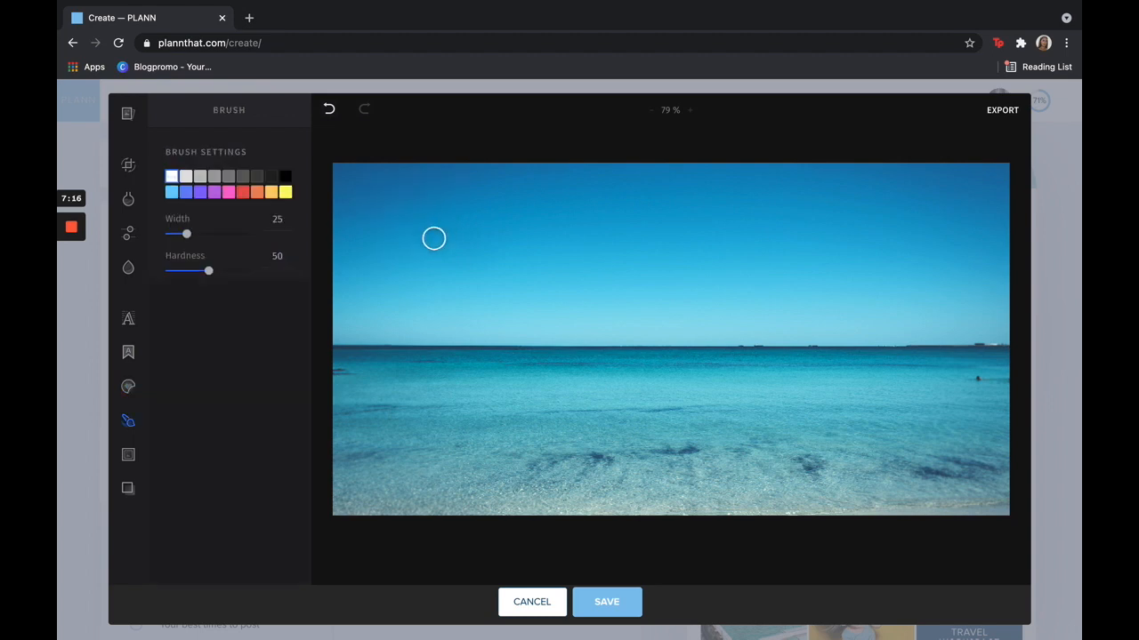
pyautogui.moveTo(427, 241); pyautogui.dragTo(555, 264)
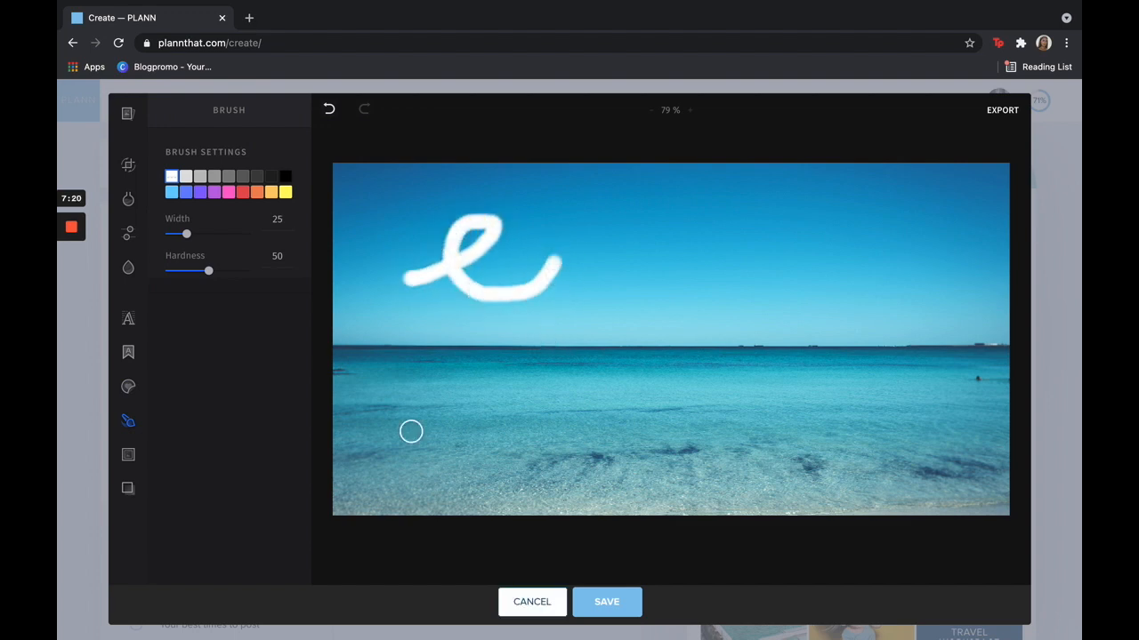
pyautogui.click(128, 455)
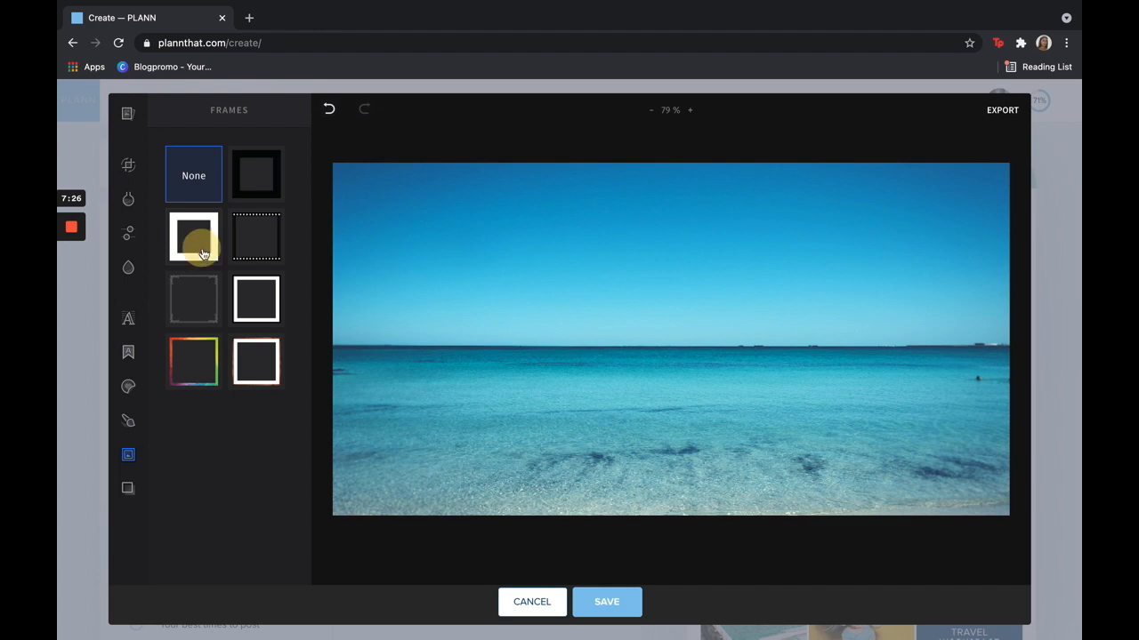
# Step: Apply the white frame with Opacity near 7 and Width near 26 for a faint, narrow border
pyautogui.click(192, 237)
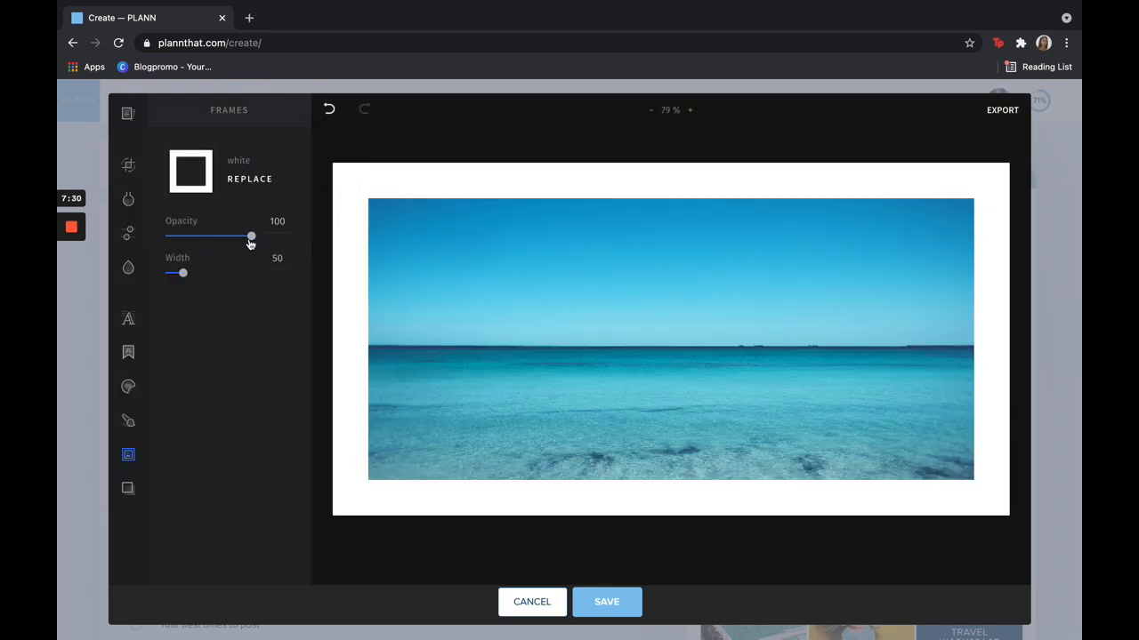
pyautogui.moveTo(252, 238); pyautogui.dragTo(185, 238)
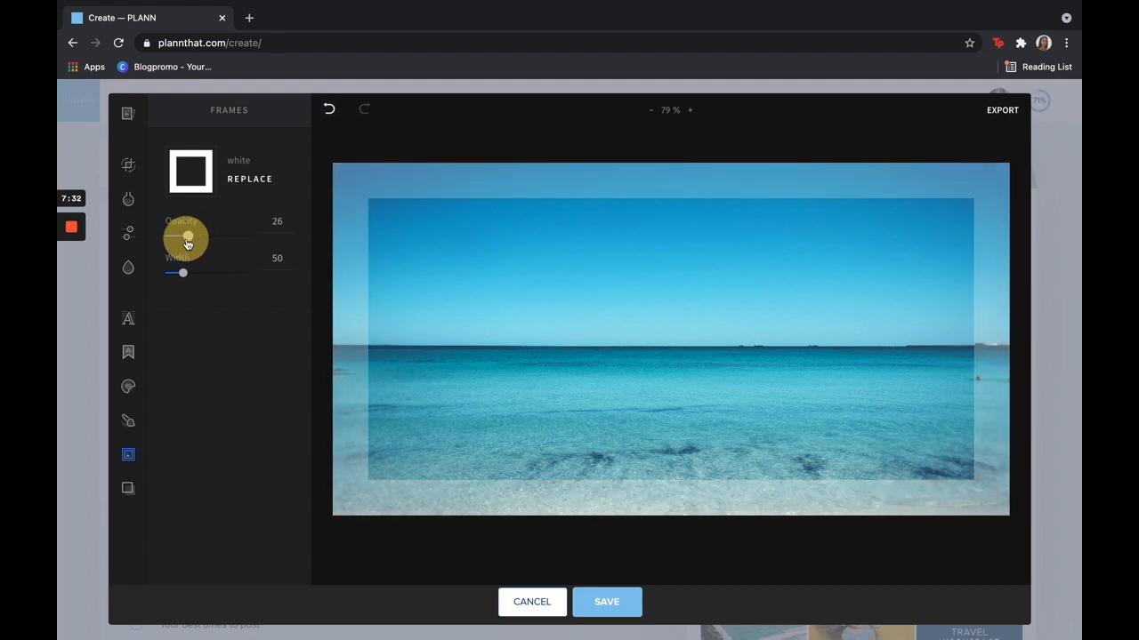
pyautogui.moveTo(188, 238); pyautogui.dragTo(169, 238)
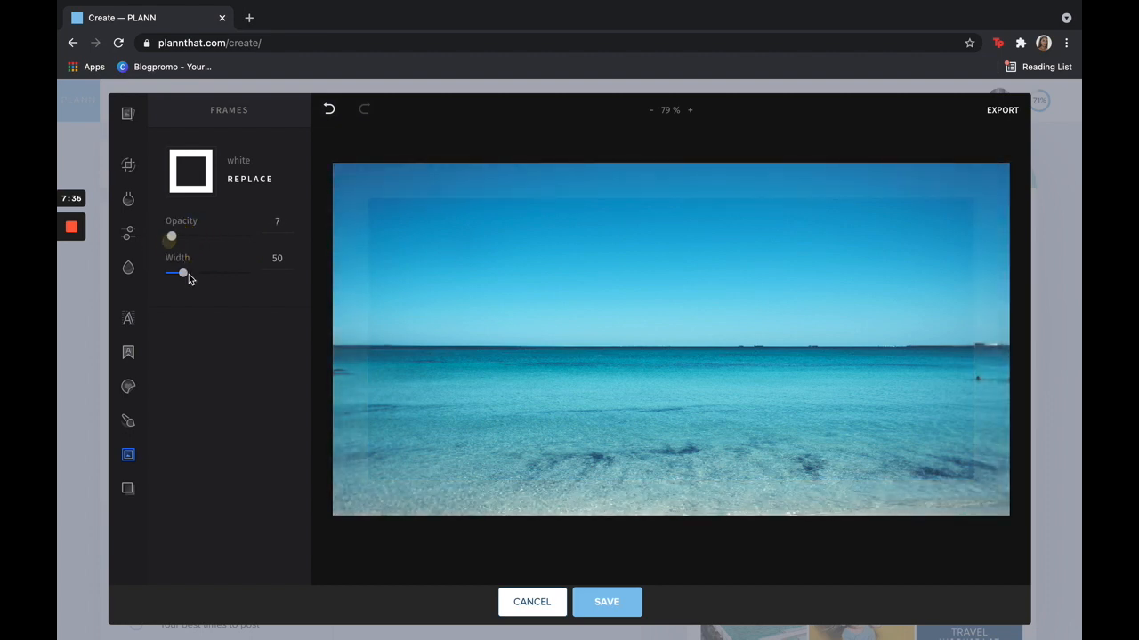
pyautogui.moveTo(181, 274); pyautogui.dragTo(170, 274)
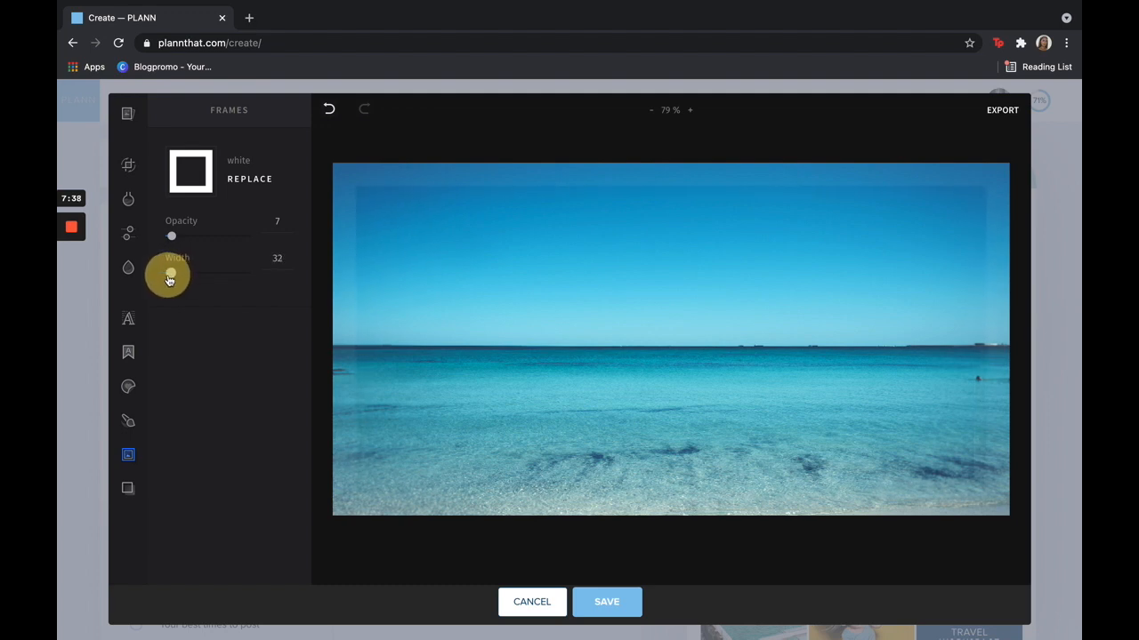
pyautogui.moveTo(171, 274); pyautogui.dragTo(163, 274)
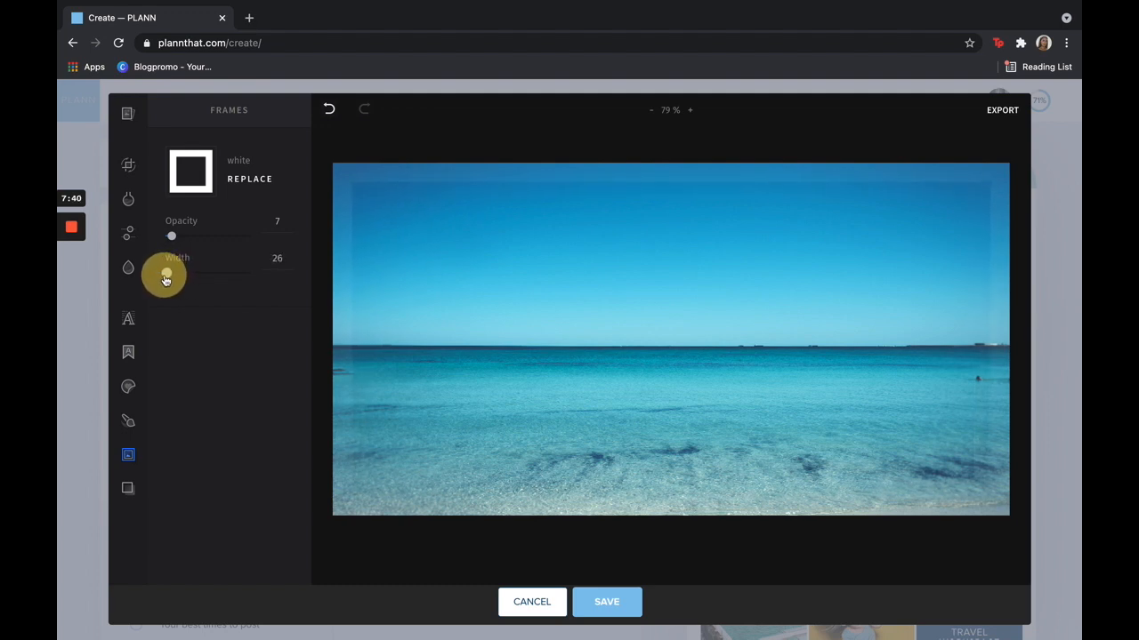
pyautogui.moveTo(164, 275); pyautogui.dragTo(174, 276)
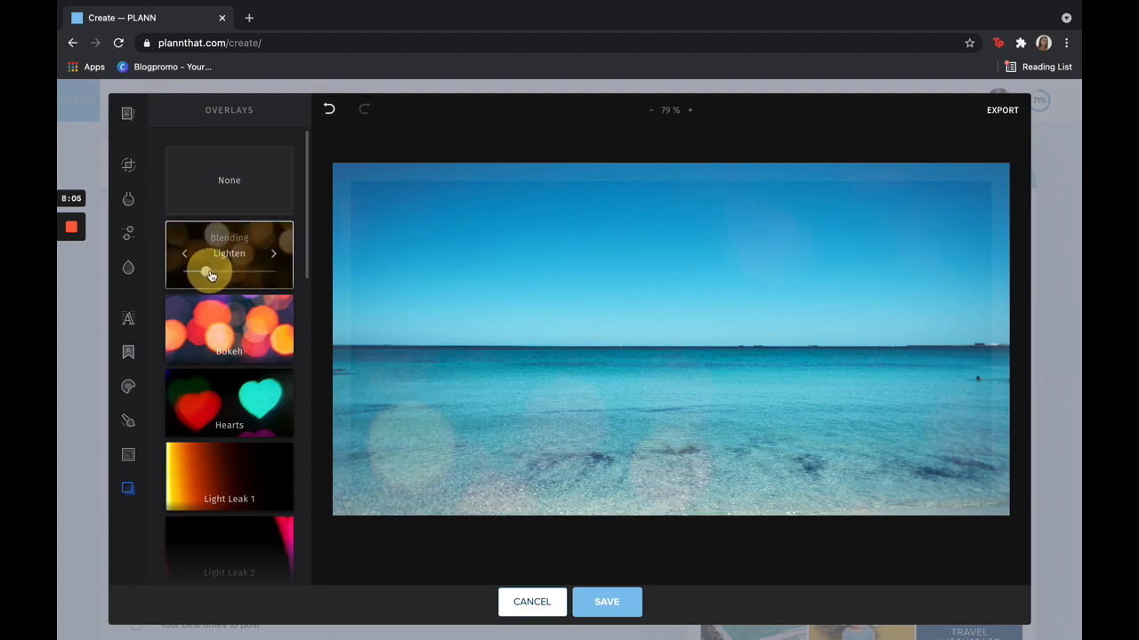
# Step: Browse overlays such as Bokeh, Light Leak and Wood and change the Blending mode
pyautogui.scroll(-3)
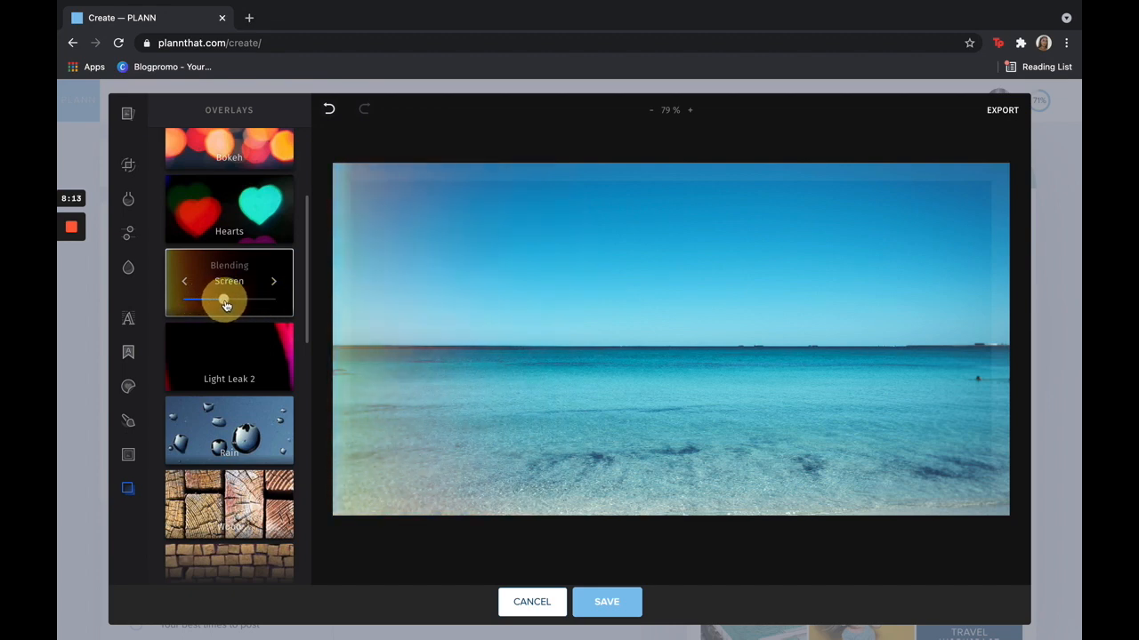
pyautogui.moveTo(222, 301); pyautogui.dragTo(235, 301)
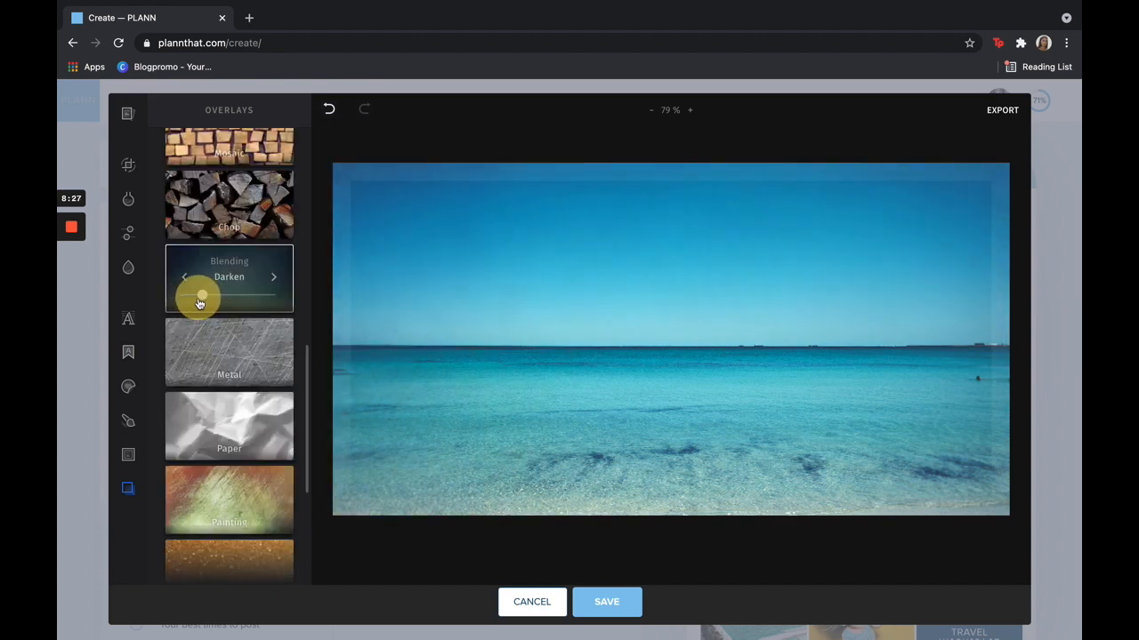
pyautogui.scroll(-3)
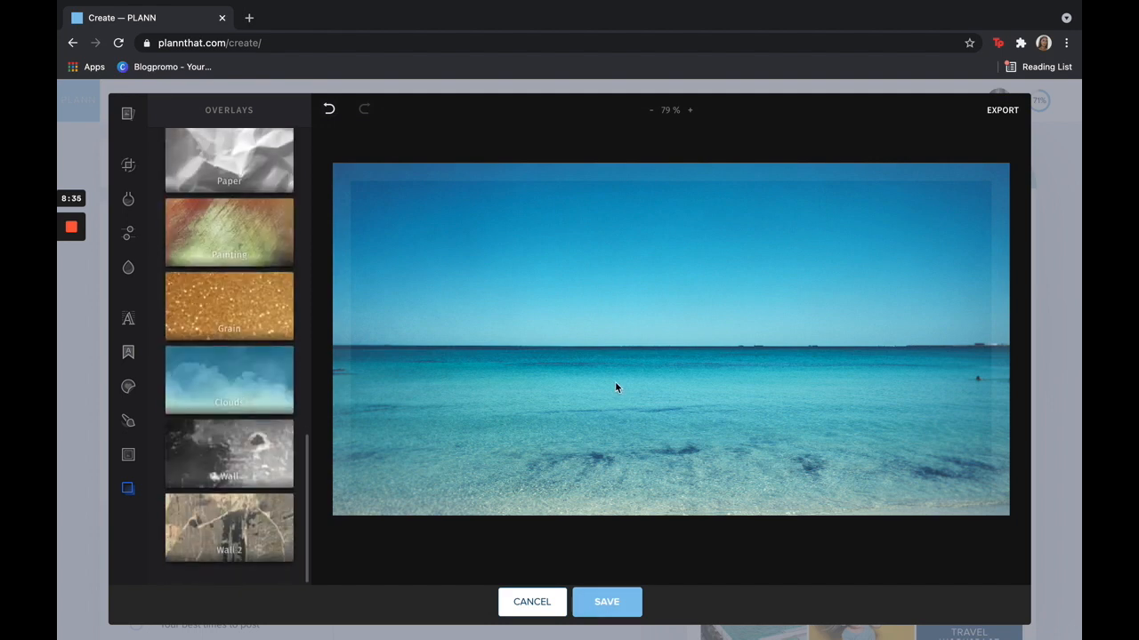
pyautogui.moveTo(996, 137)
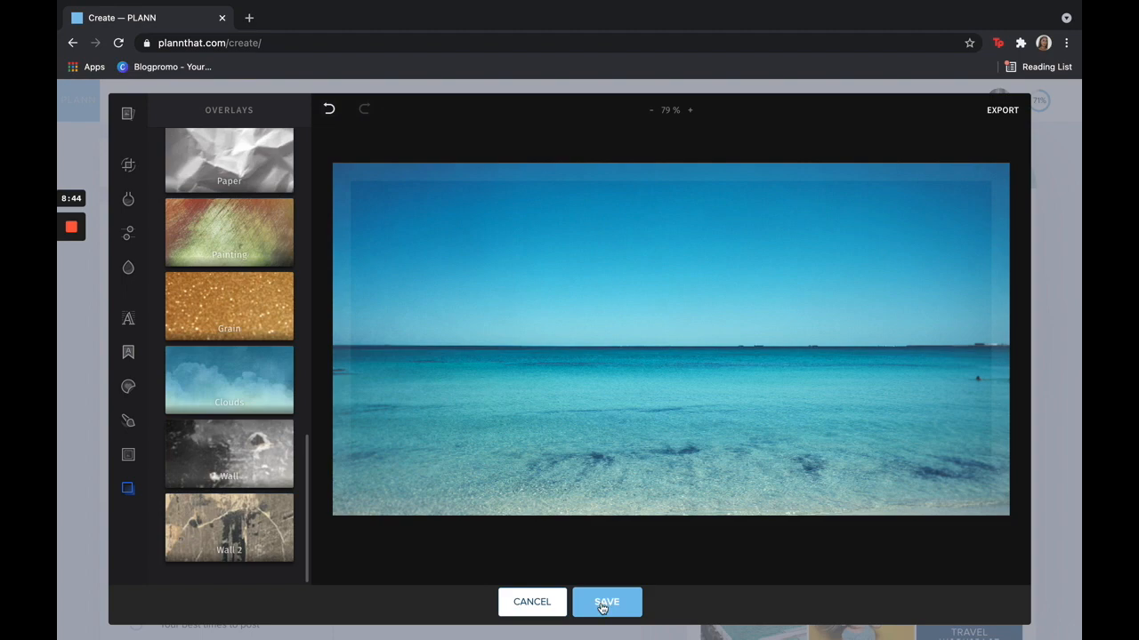
# Step: Save the edited beach photo back into the Instagram post draft
pyautogui.click(607, 601)
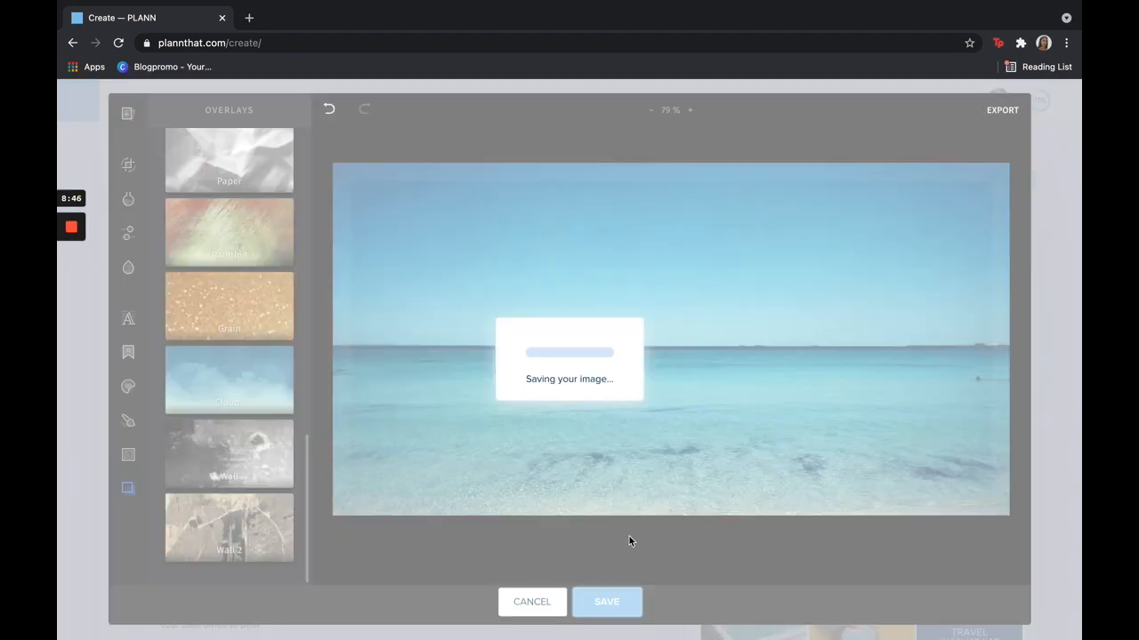
pyautogui.click(605, 602)
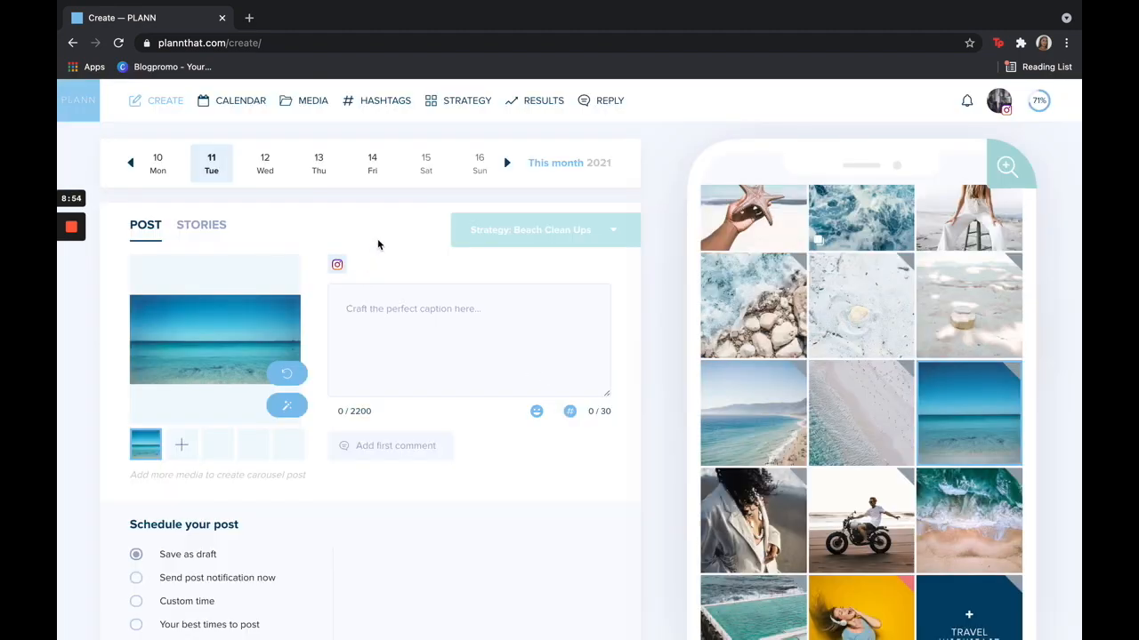
pyautogui.moveTo(304, 365)
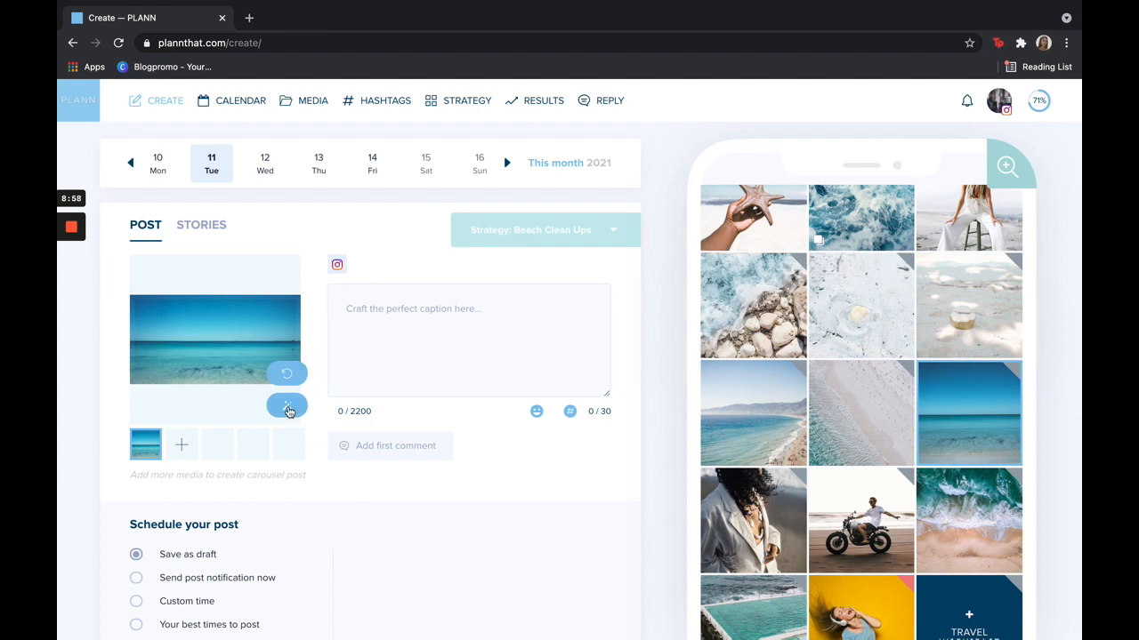
pyautogui.moveTo(286, 405)
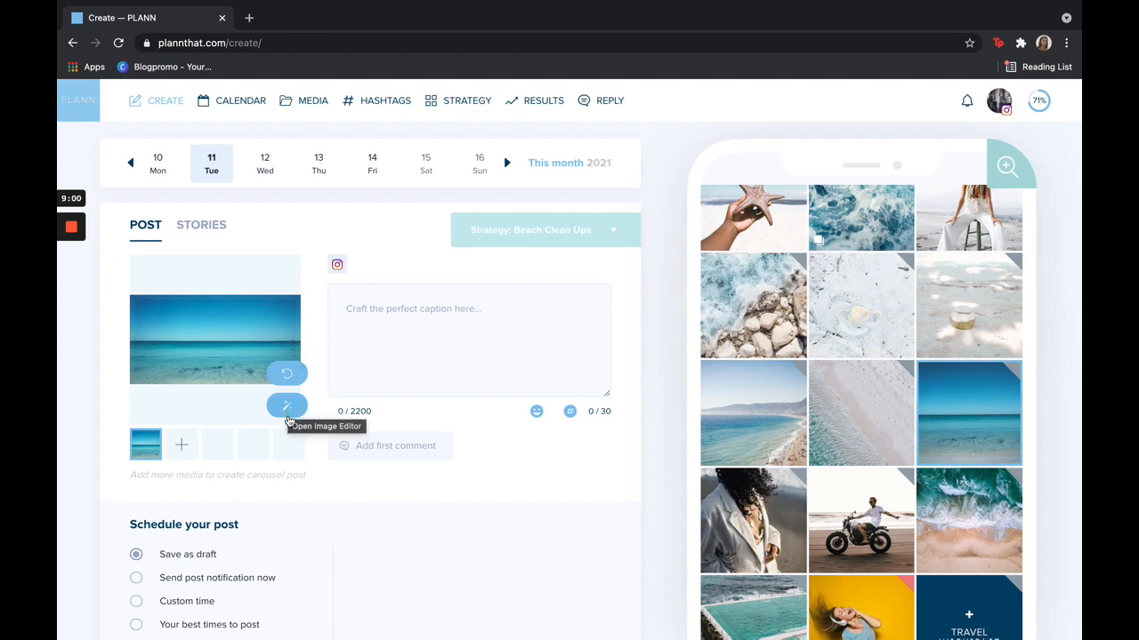